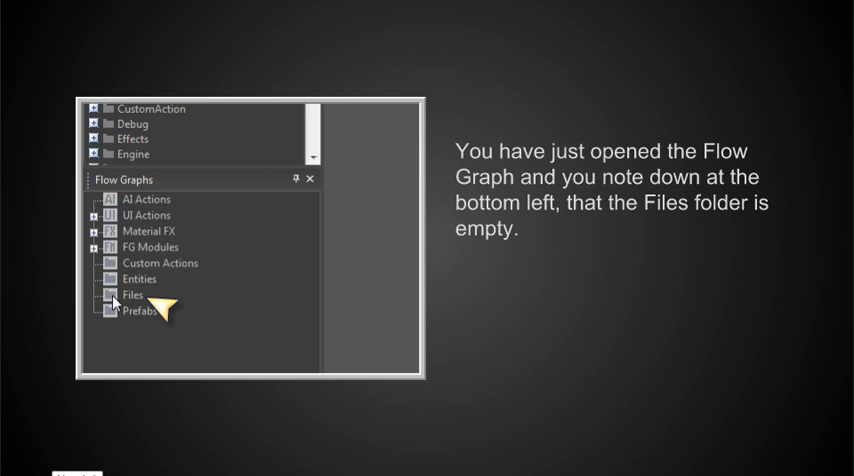
mouse_move(532, 420)
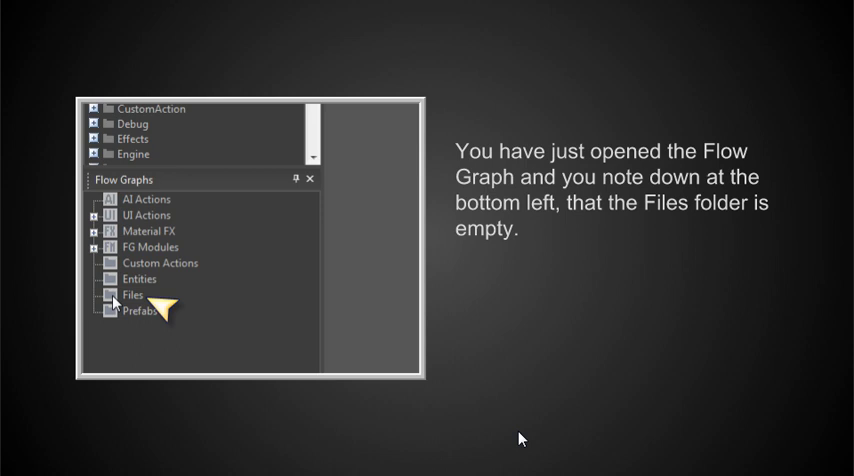
mouse_move(608, 344)
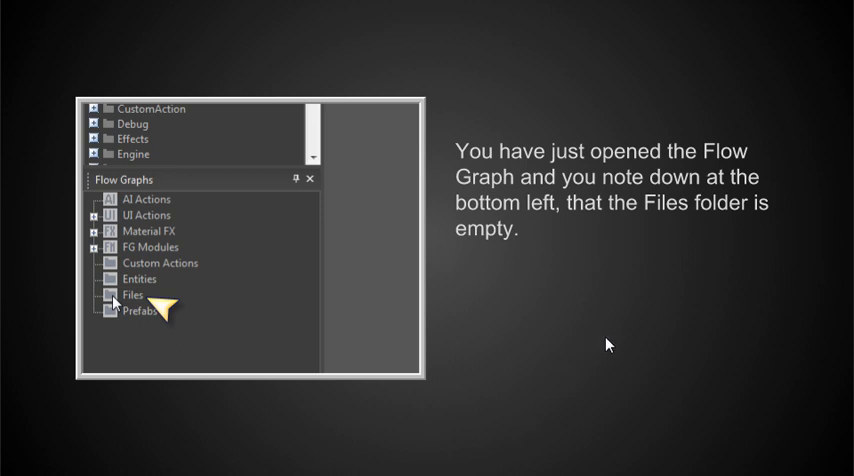
mouse_move(196, 318)
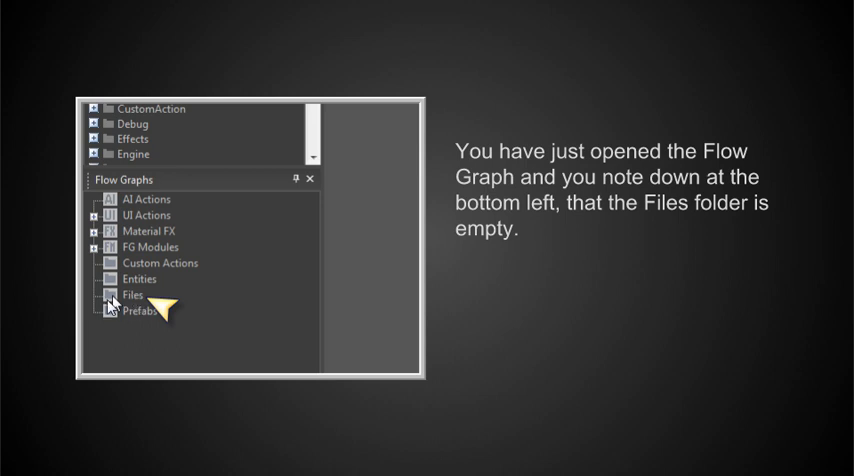
mouse_move(148, 300)
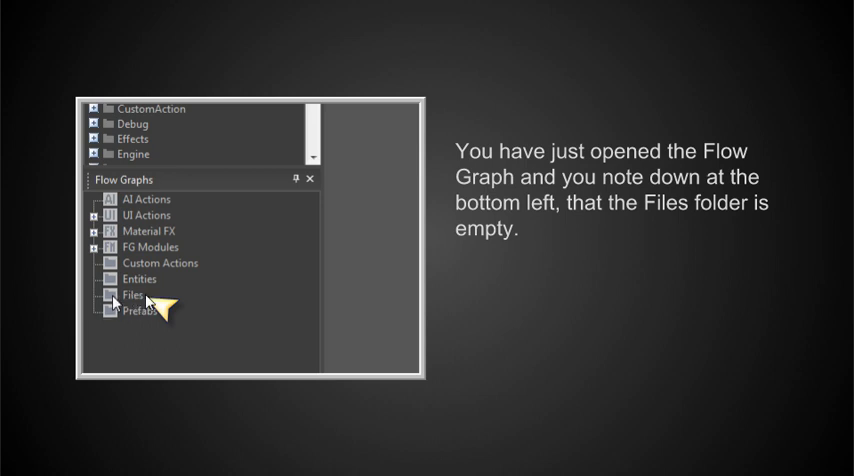
mouse_move(140, 416)
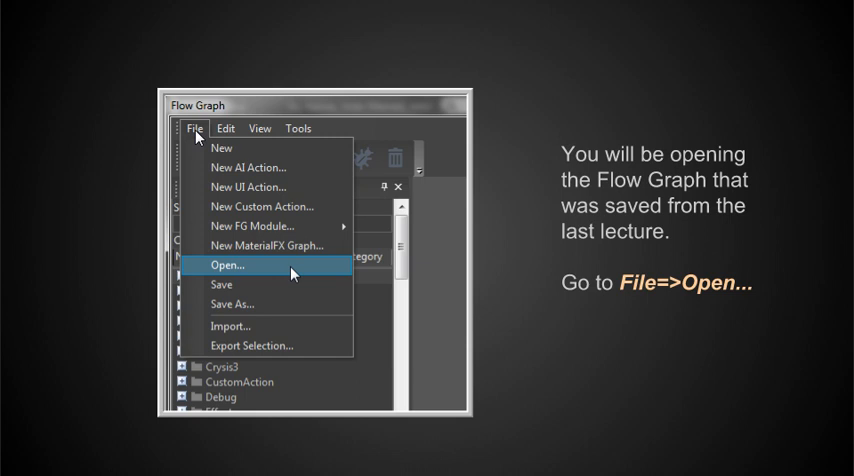
mouse_move(338, 300)
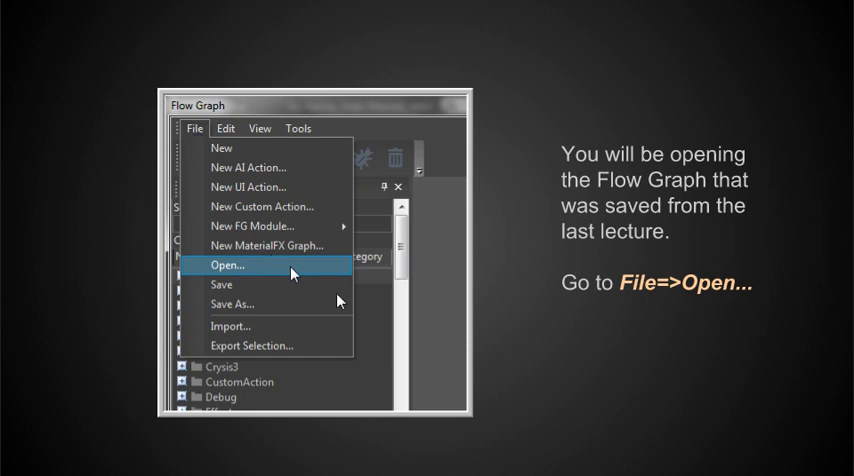
mouse_move(548, 212)
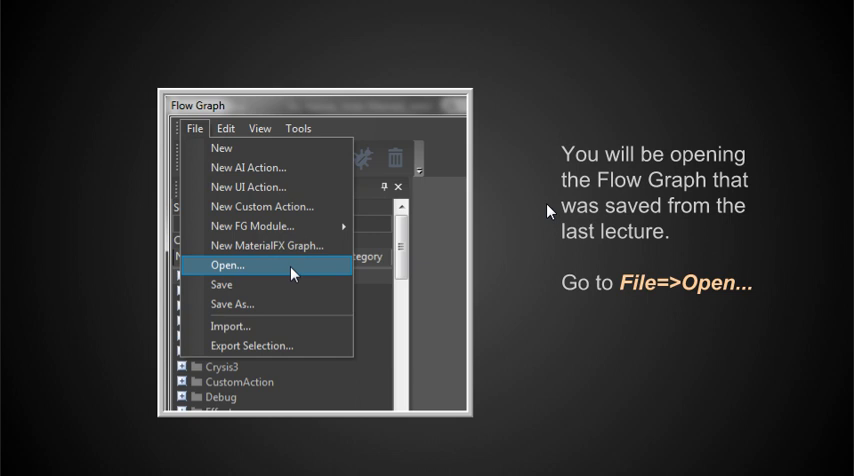
mouse_move(608, 318)
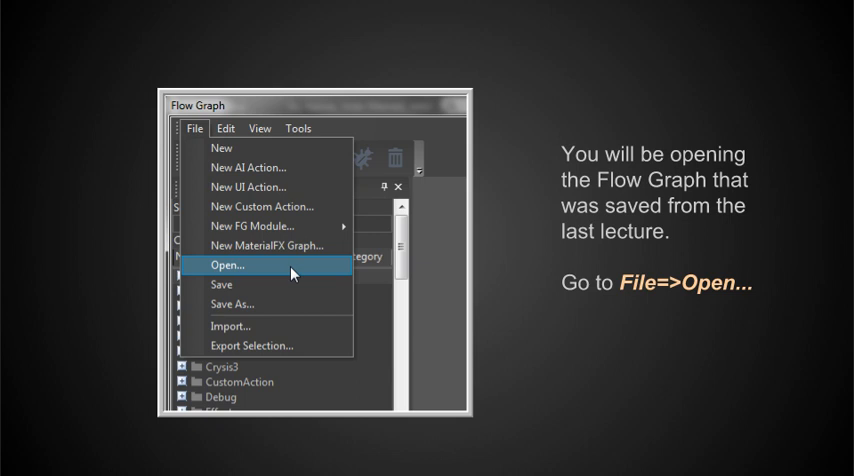
- Advance to the slide recalling the graph was saved as theMessage.xml, an XML file
click(230, 266)
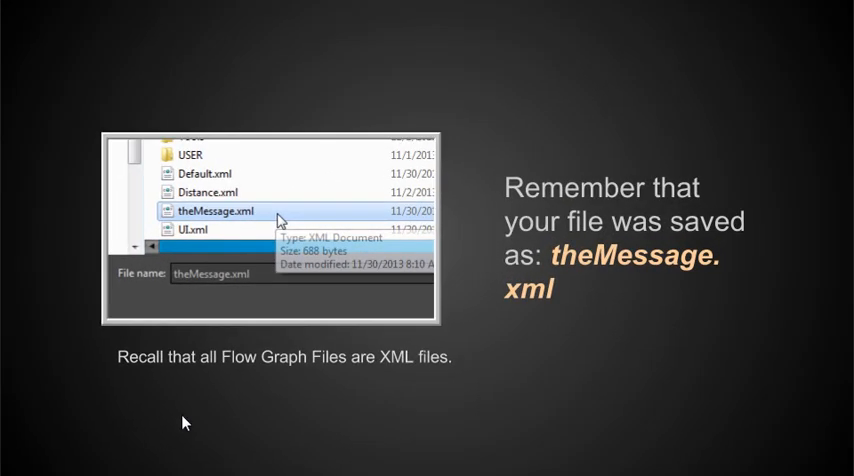
mouse_move(216, 268)
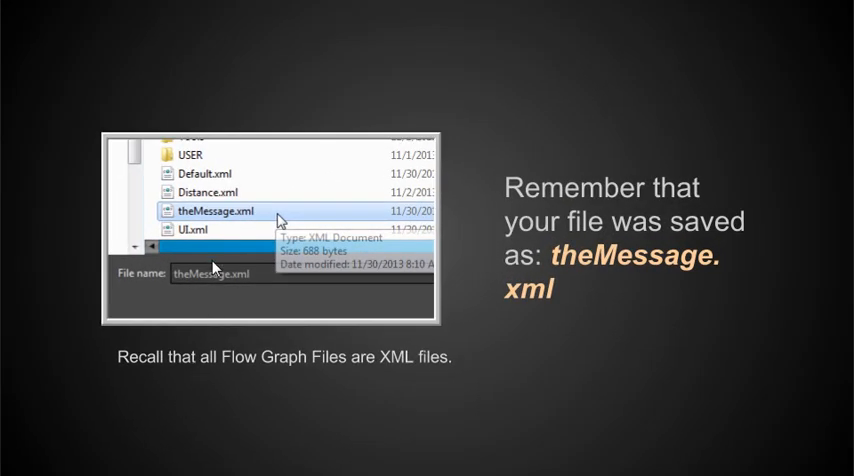
mouse_move(208, 156)
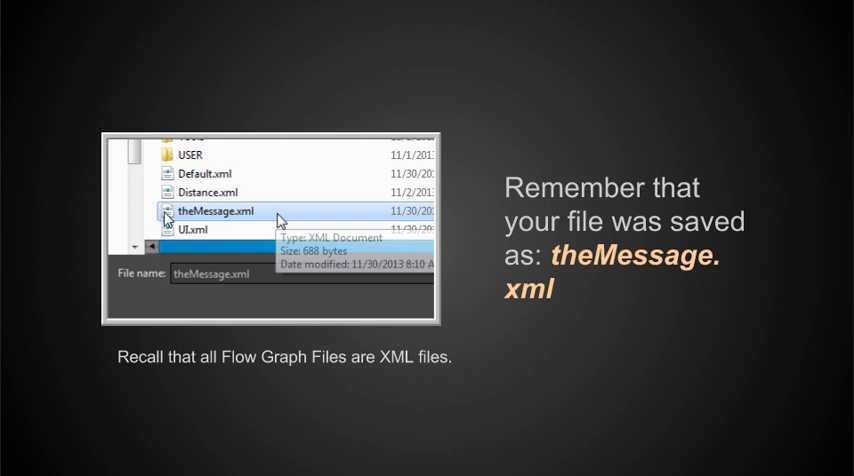
mouse_move(242, 226)
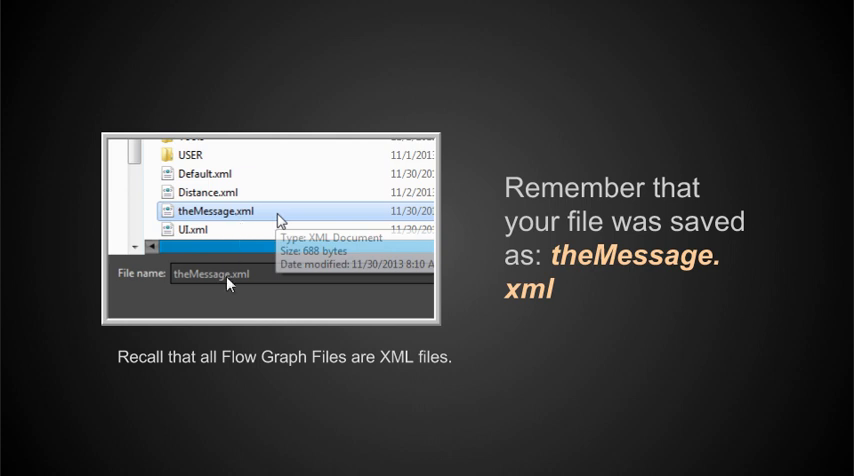
mouse_move(352, 240)
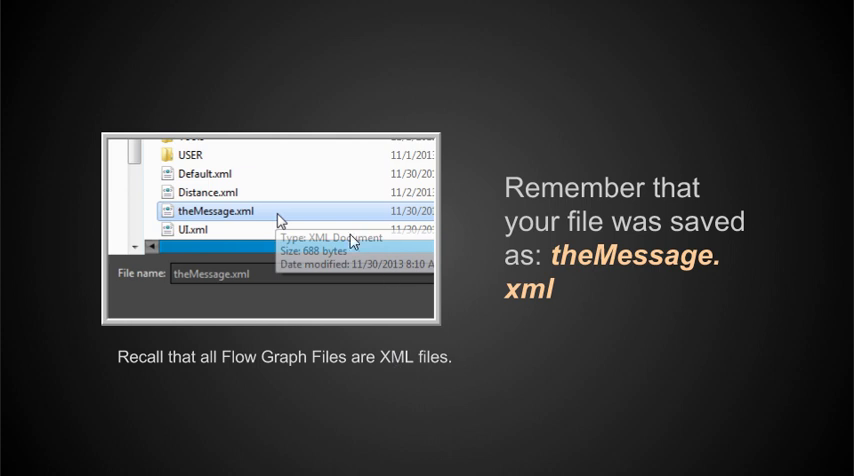
mouse_move(284, 210)
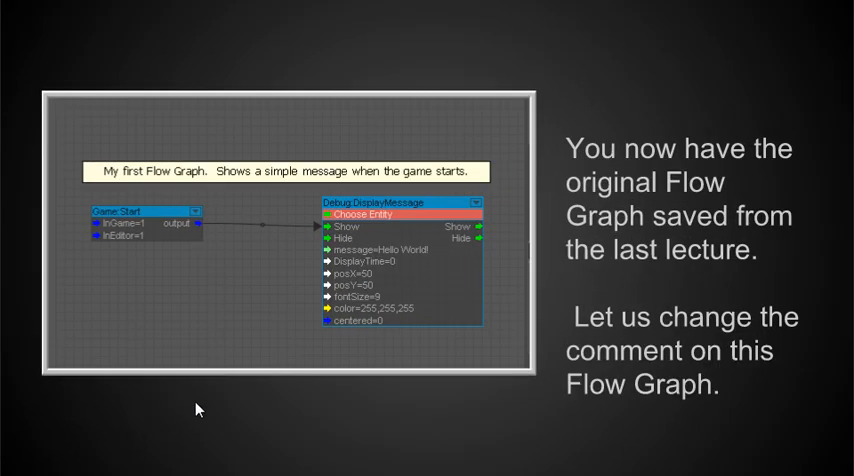
mouse_move(222, 304)
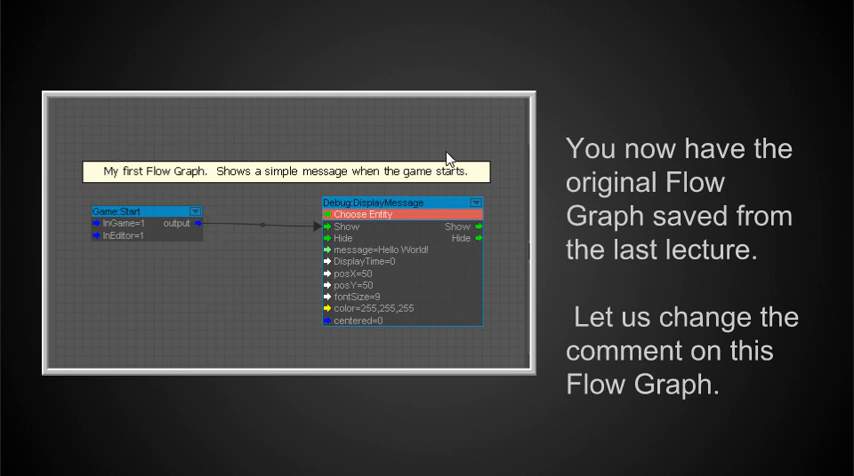
mouse_move(190, 168)
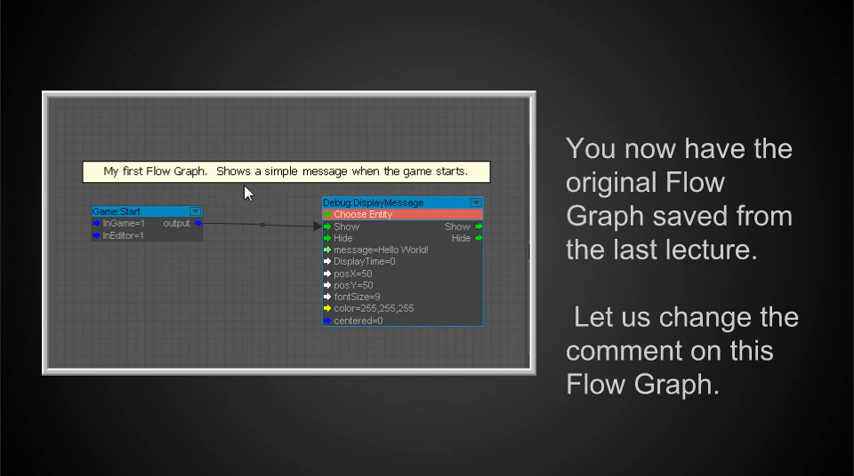
mouse_move(440, 180)
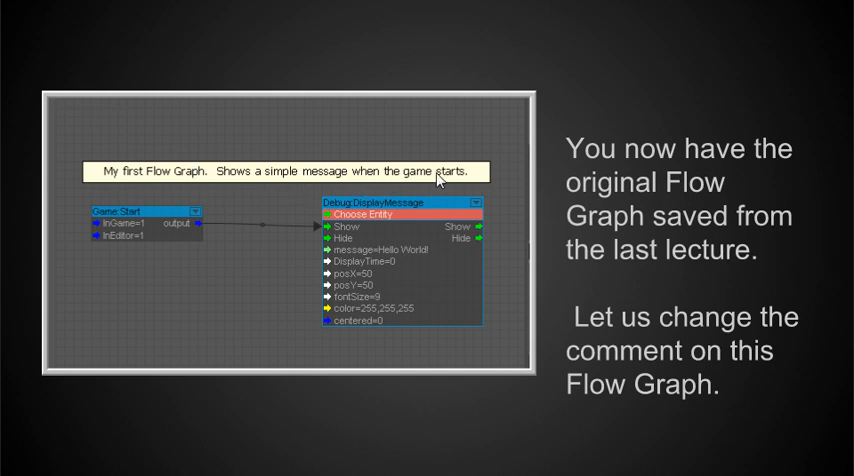
mouse_move(264, 204)
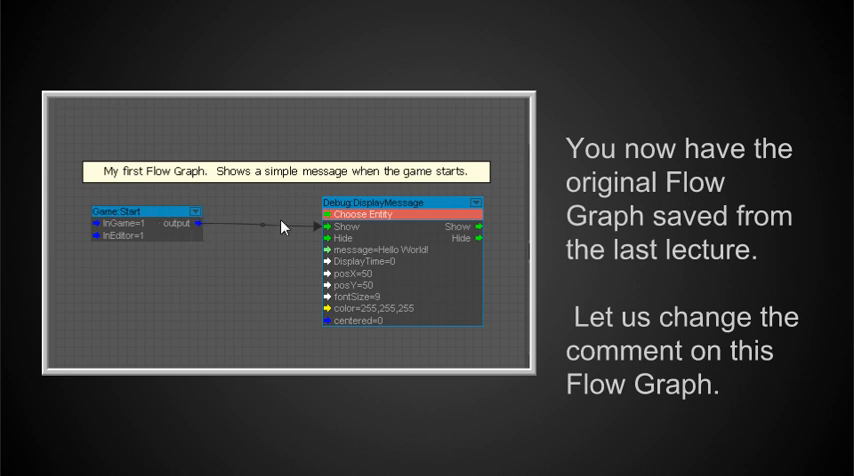
mouse_move(510, 272)
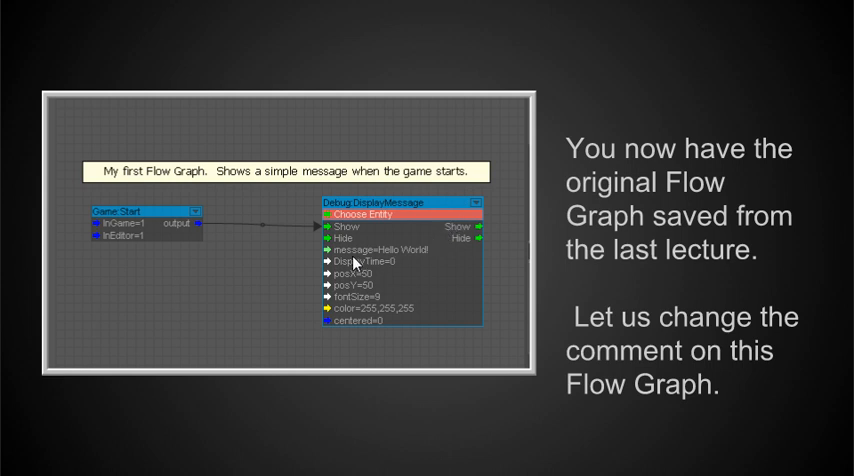
mouse_move(416, 264)
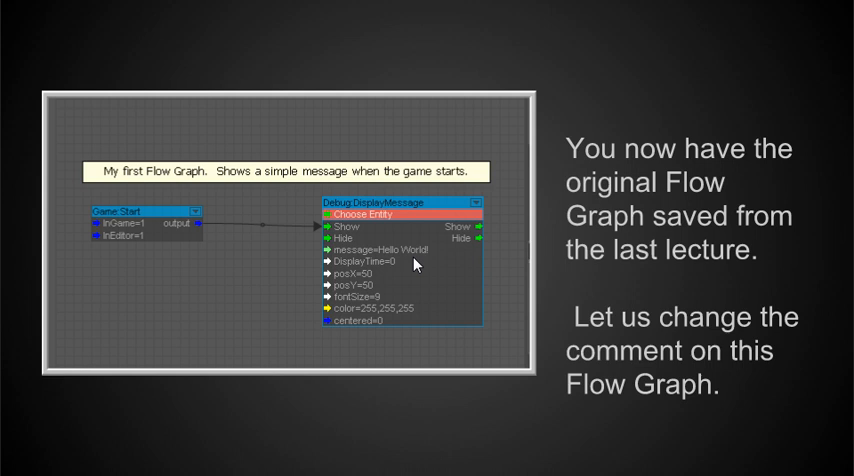
mouse_move(256, 392)
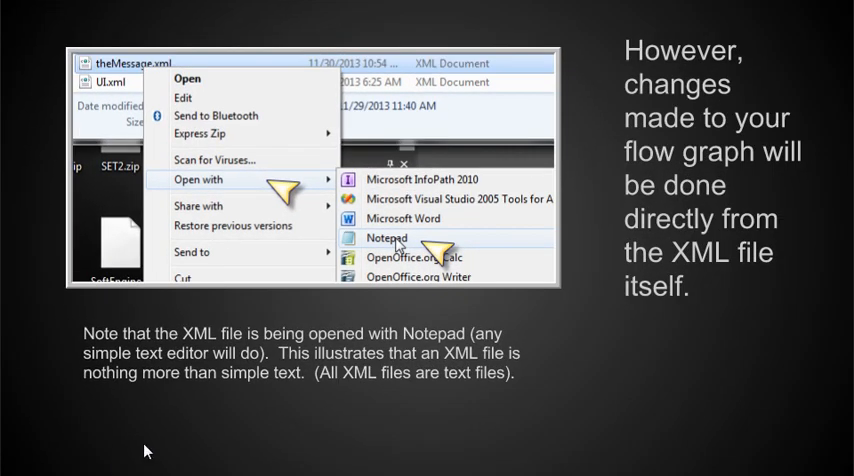
mouse_move(156, 446)
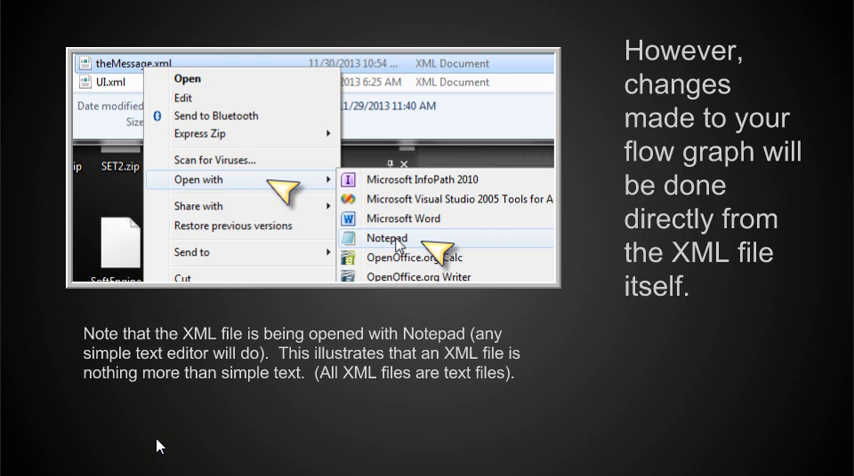
mouse_move(130, 90)
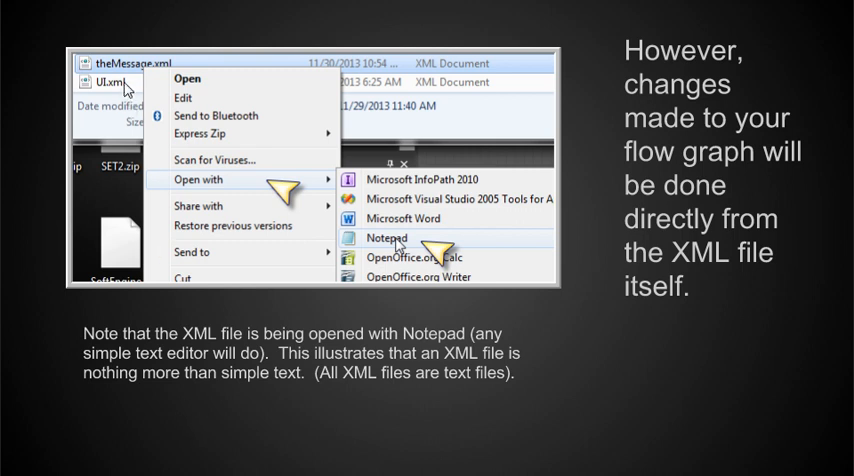
mouse_move(160, 82)
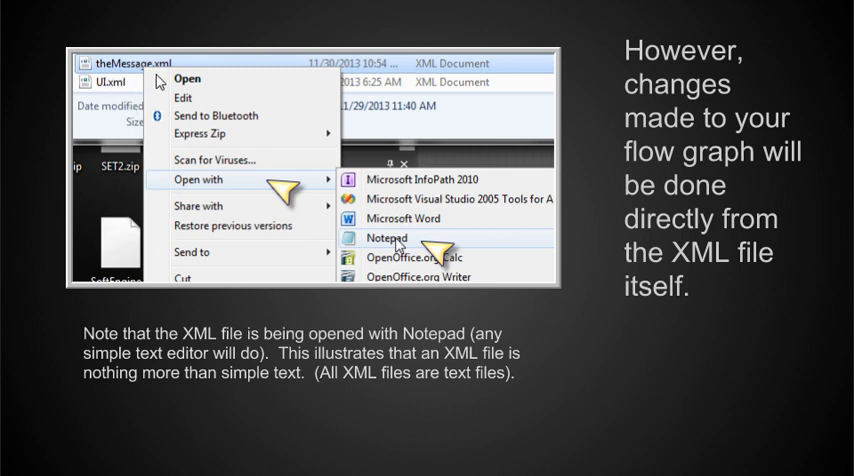
mouse_move(160, 82)
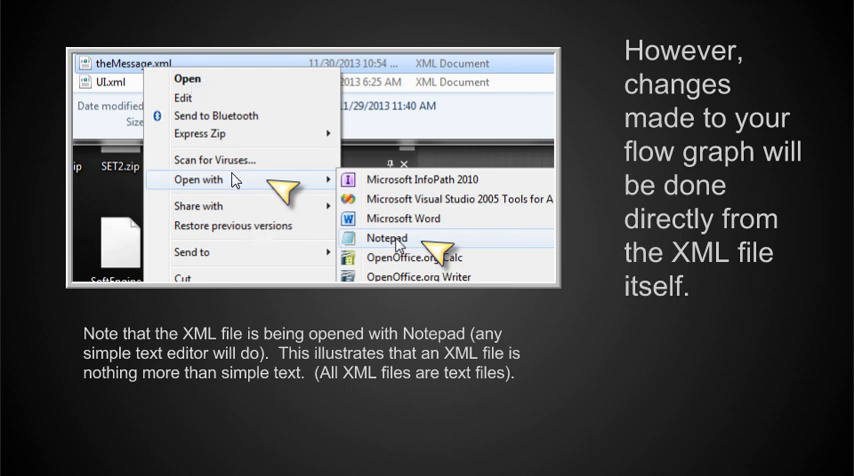
mouse_move(382, 192)
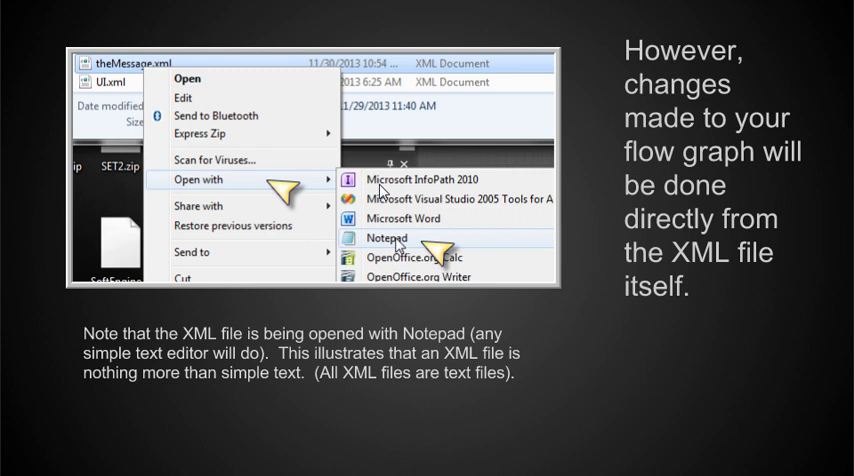
mouse_move(418, 252)
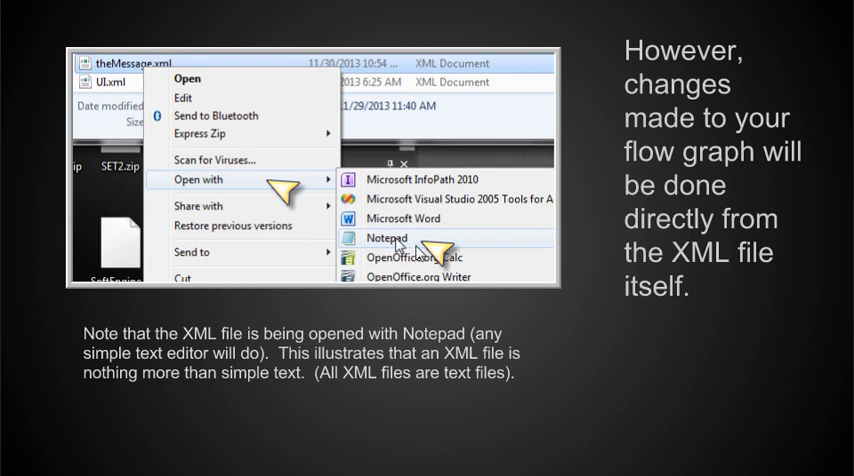
mouse_move(582, 144)
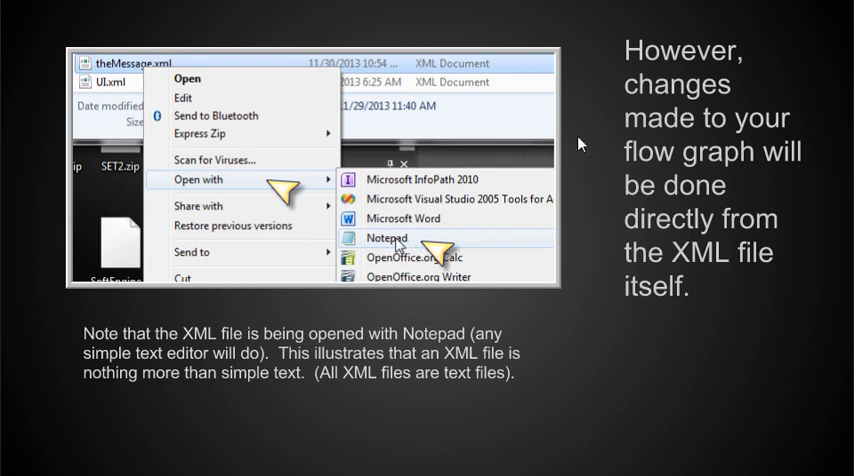
mouse_move(604, 138)
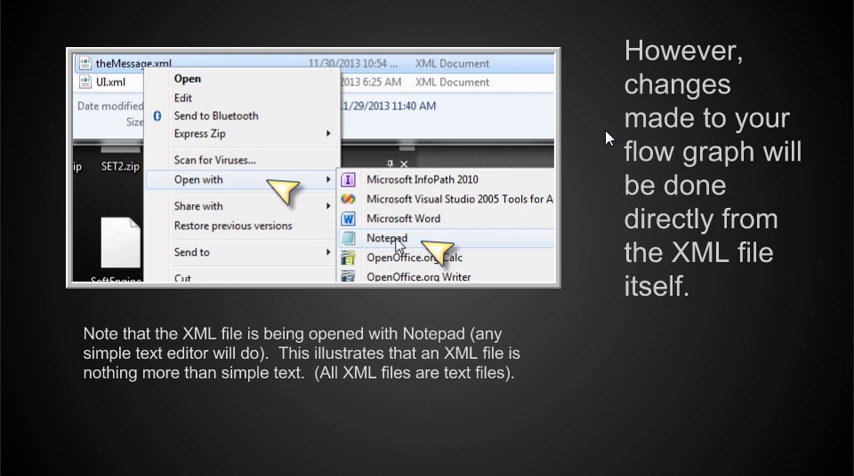
mouse_move(618, 198)
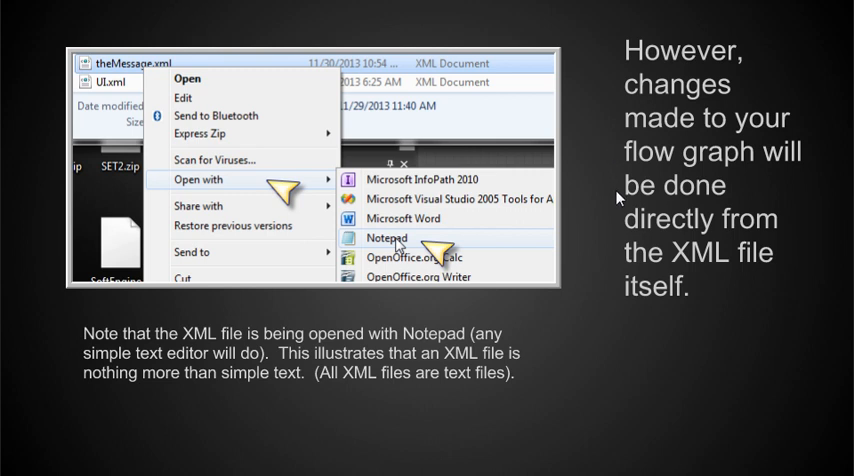
mouse_move(616, 210)
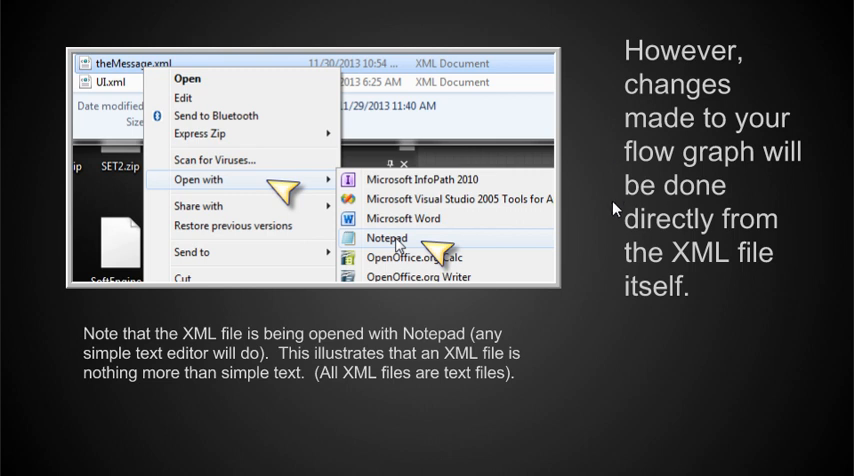
mouse_move(584, 244)
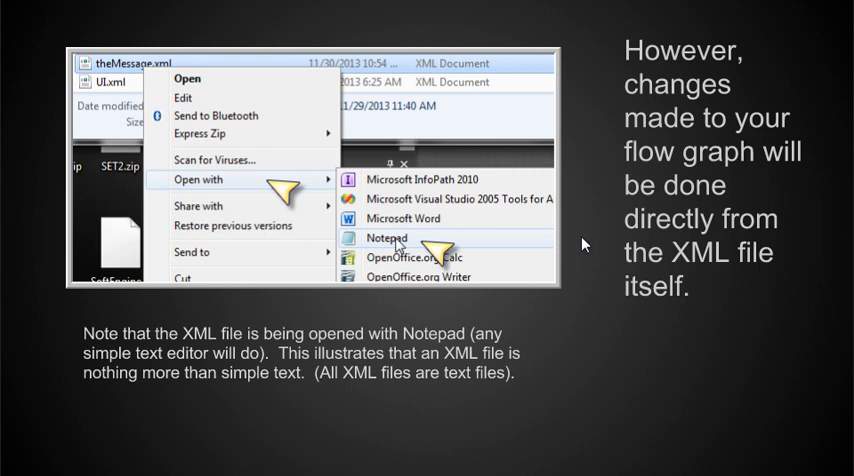
mouse_move(184, 356)
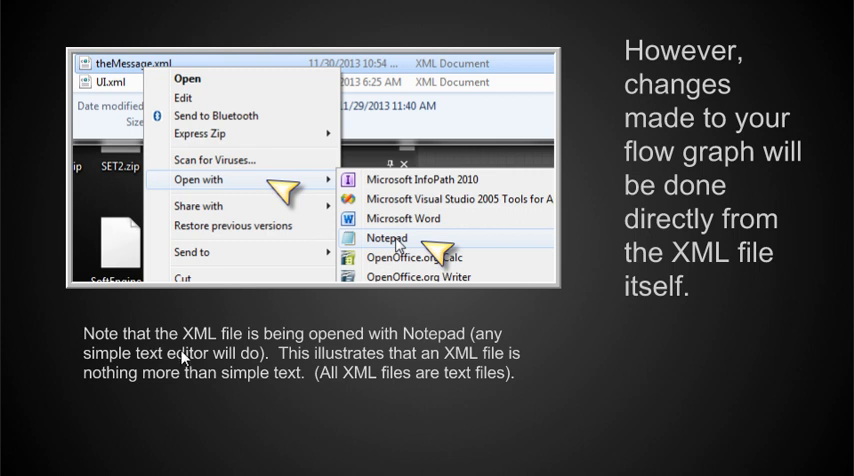
mouse_move(390, 348)
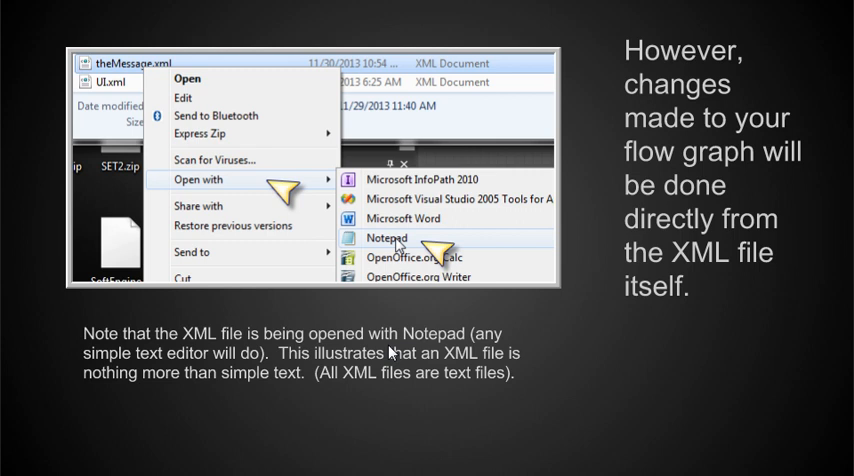
mouse_move(380, 358)
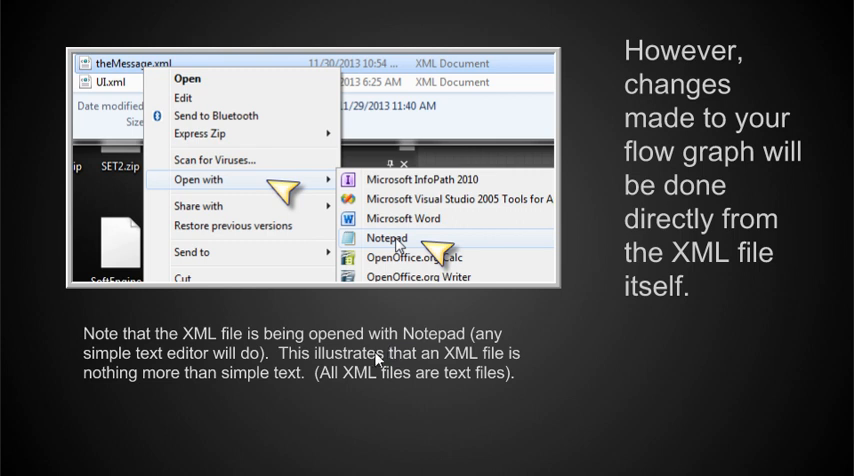
mouse_move(424, 372)
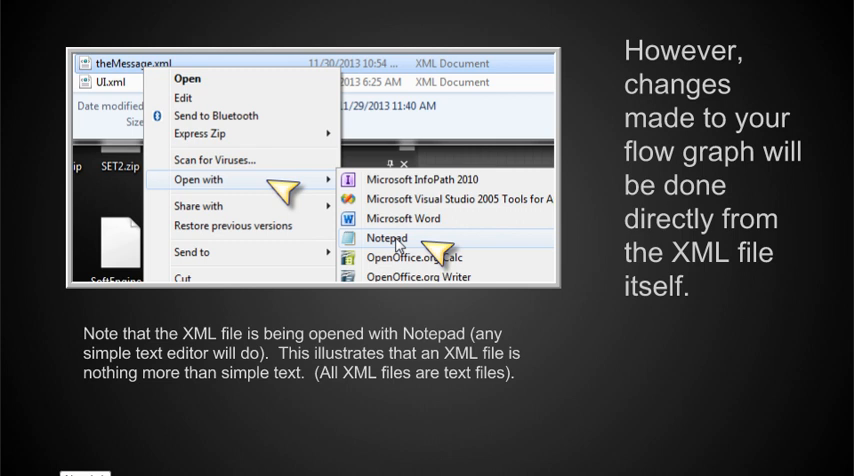
- Advance to the slide showing theMessage.xml's Flow Graph XML opened in Notepad
click(384, 238)
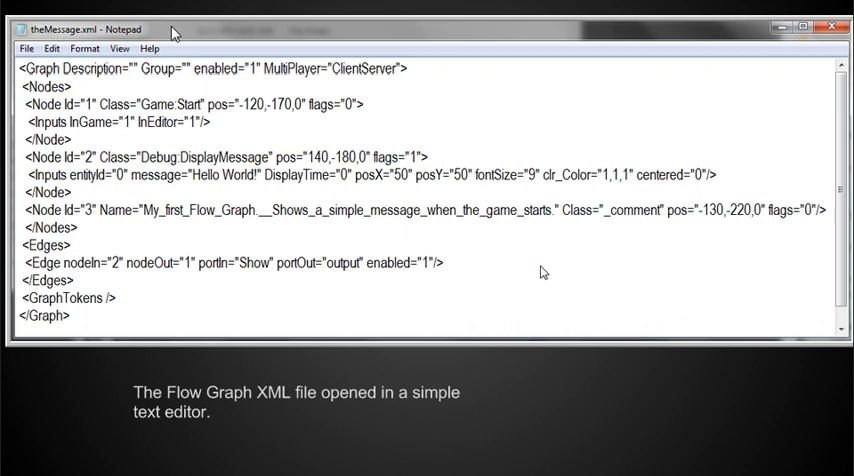
mouse_move(486, 344)
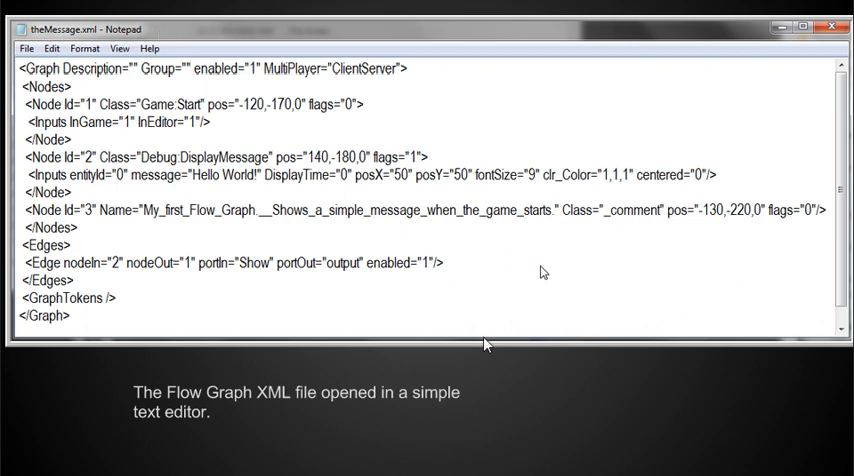
mouse_move(460, 338)
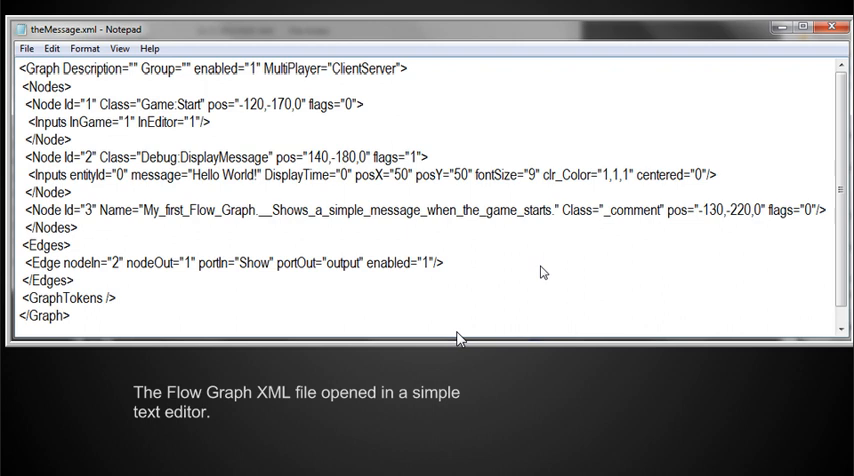
mouse_move(222, 408)
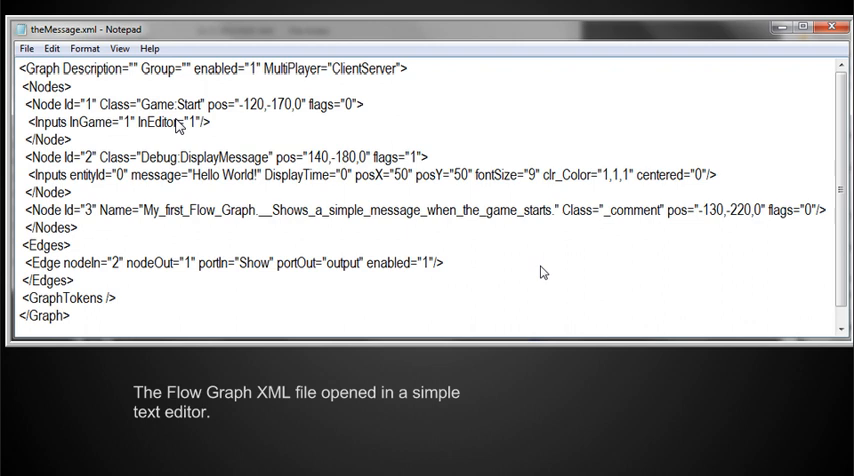
mouse_move(100, 84)
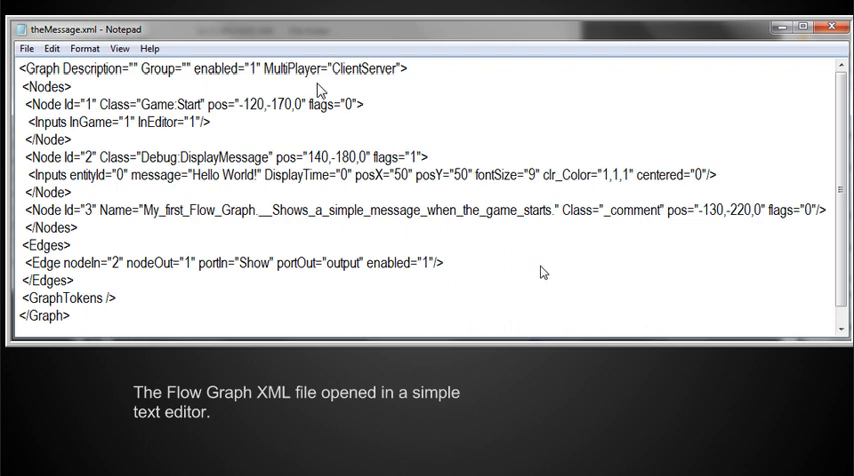
mouse_move(280, 136)
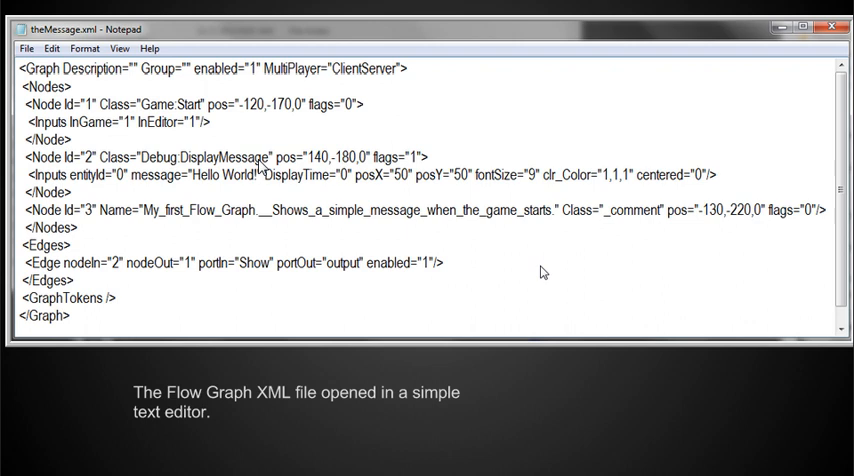
mouse_move(196, 190)
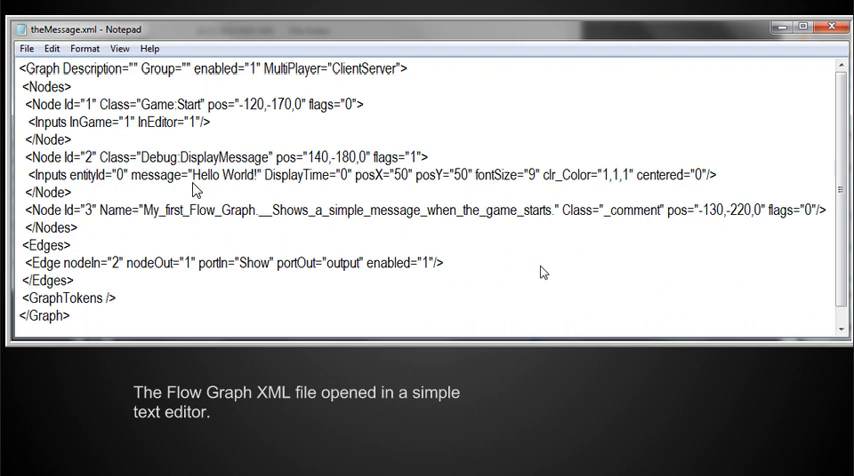
mouse_move(264, 188)
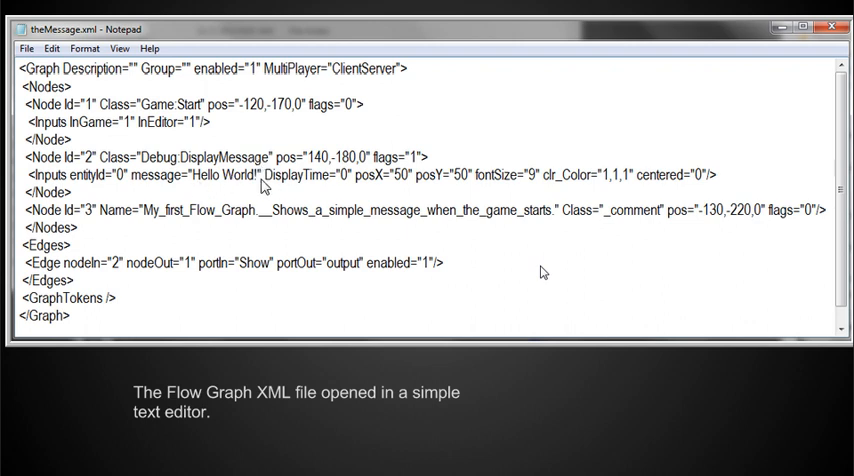
mouse_move(252, 188)
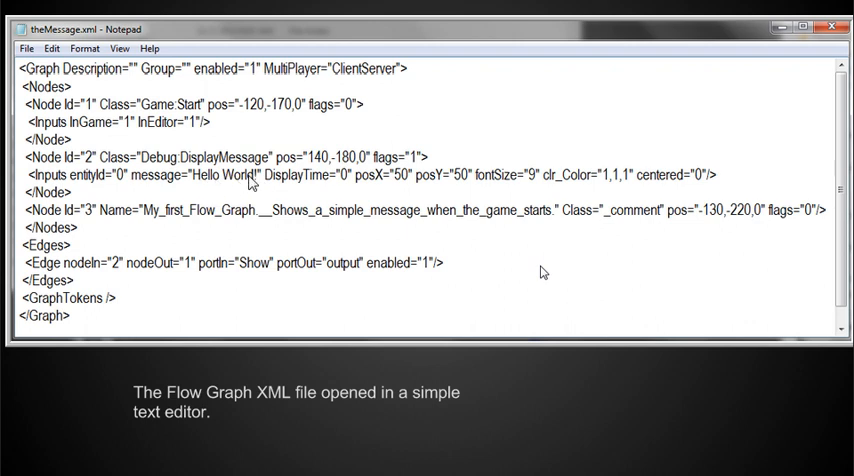
mouse_move(236, 184)
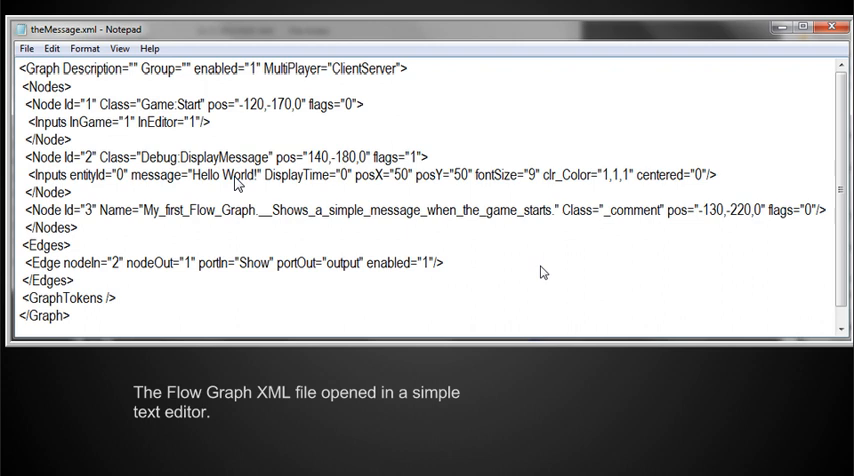
mouse_move(388, 160)
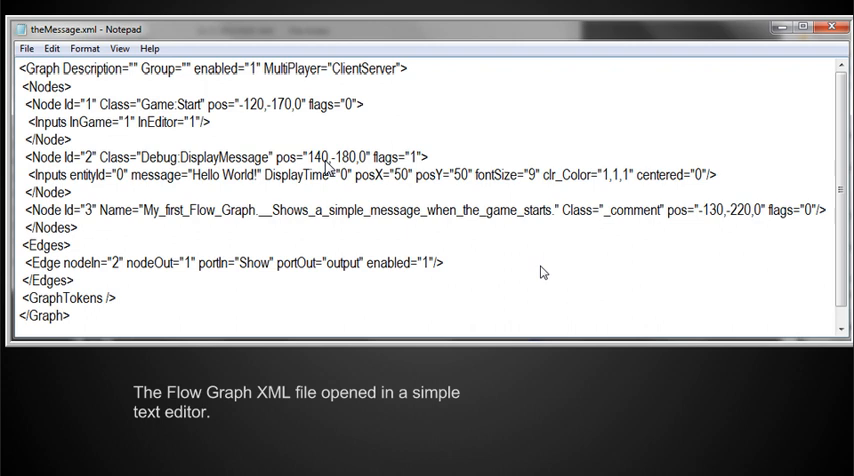
mouse_move(280, 190)
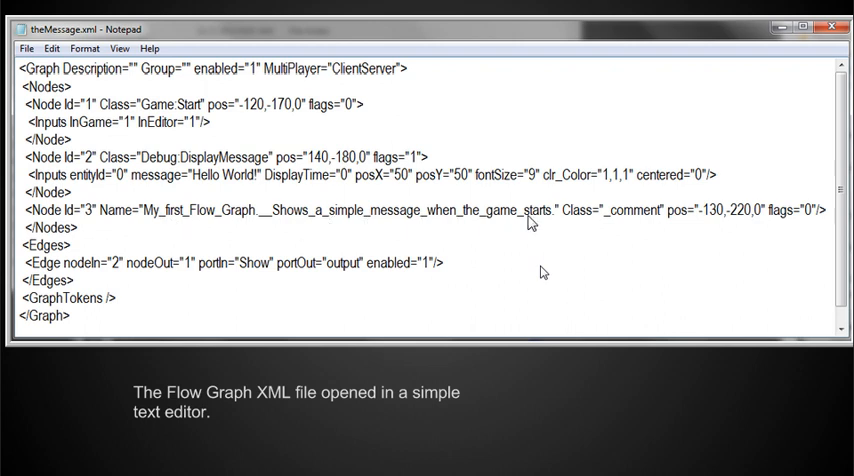
mouse_move(508, 228)
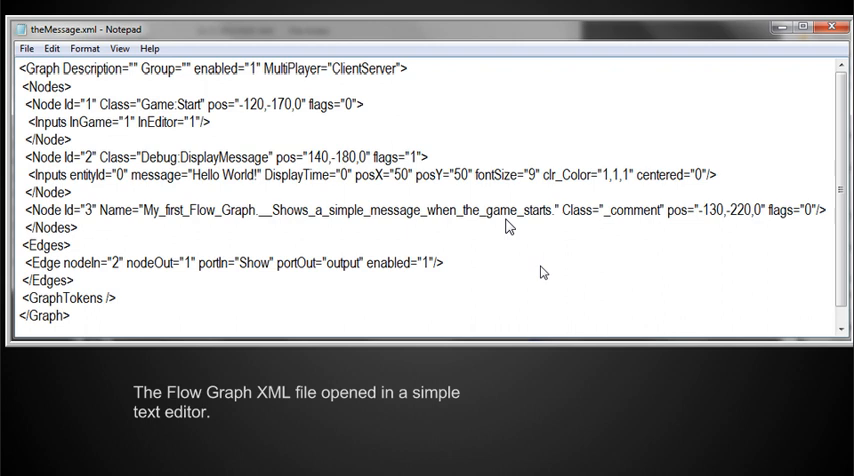
mouse_move(270, 230)
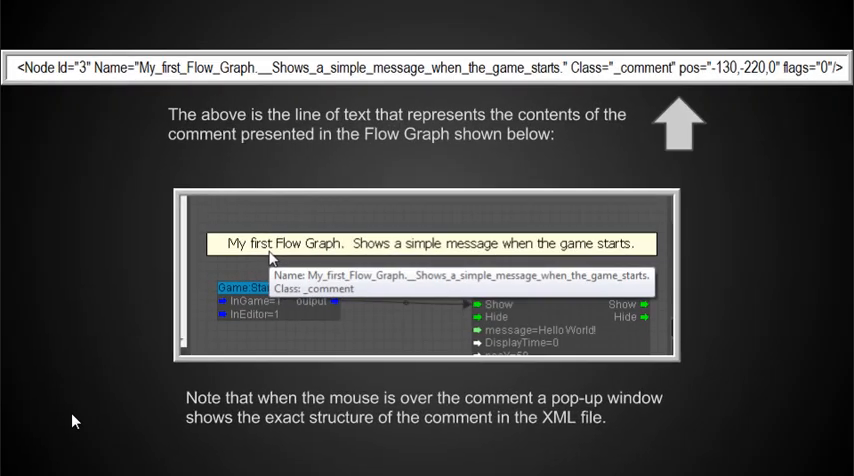
mouse_move(90, 84)
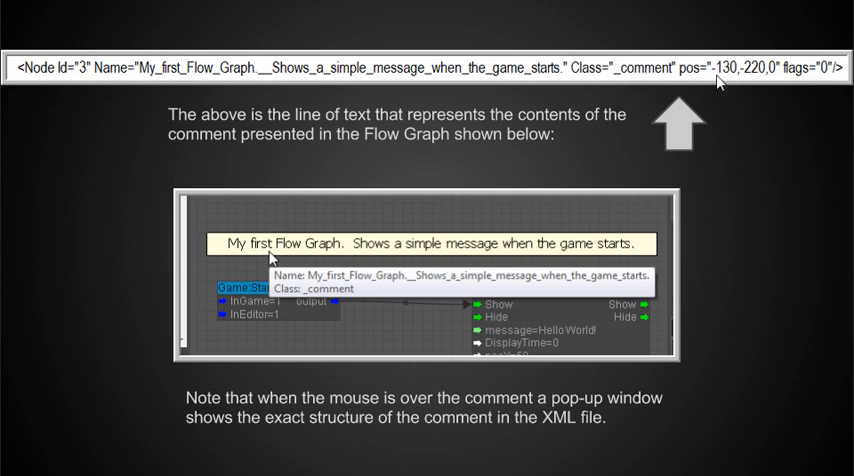
mouse_move(196, 90)
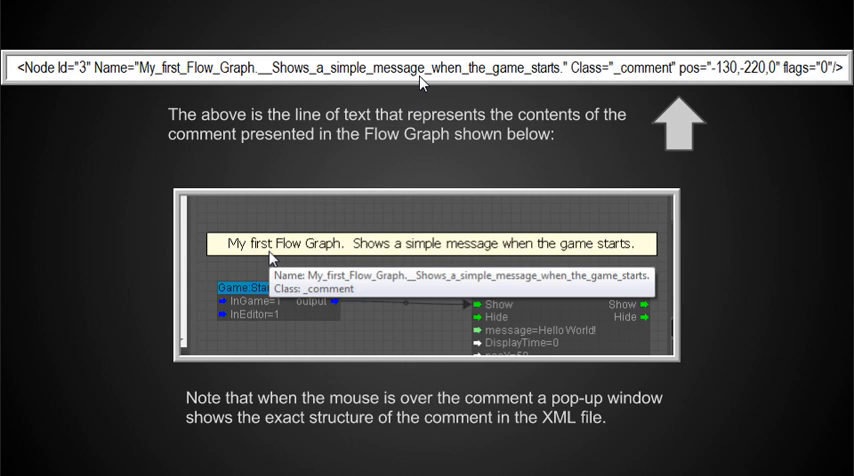
mouse_move(552, 78)
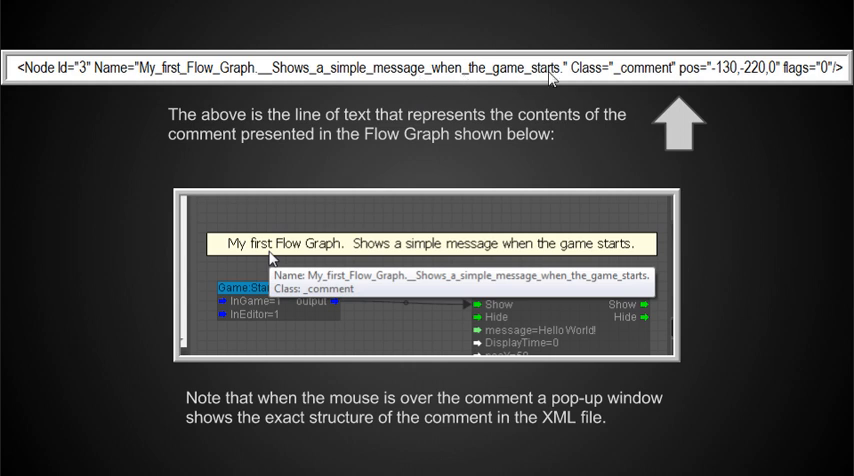
mouse_move(198, 338)
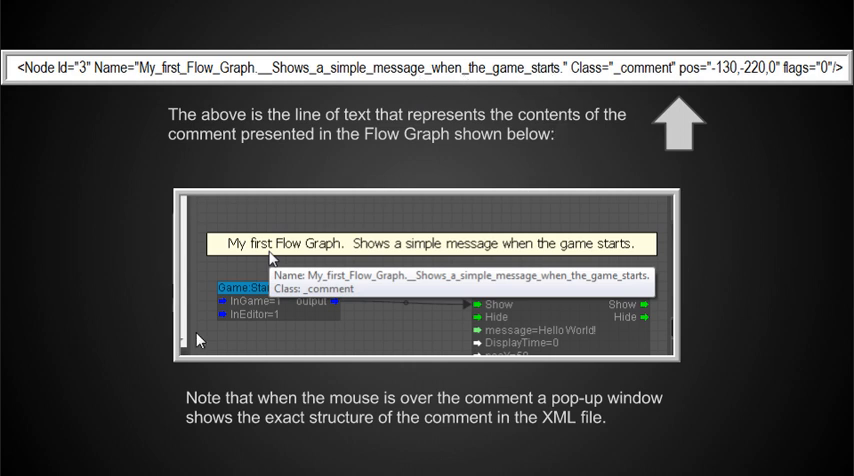
mouse_move(248, 274)
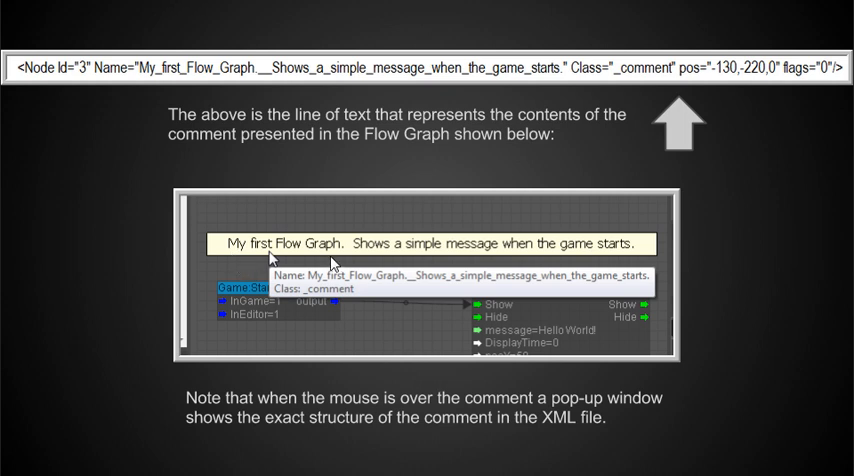
mouse_move(584, 256)
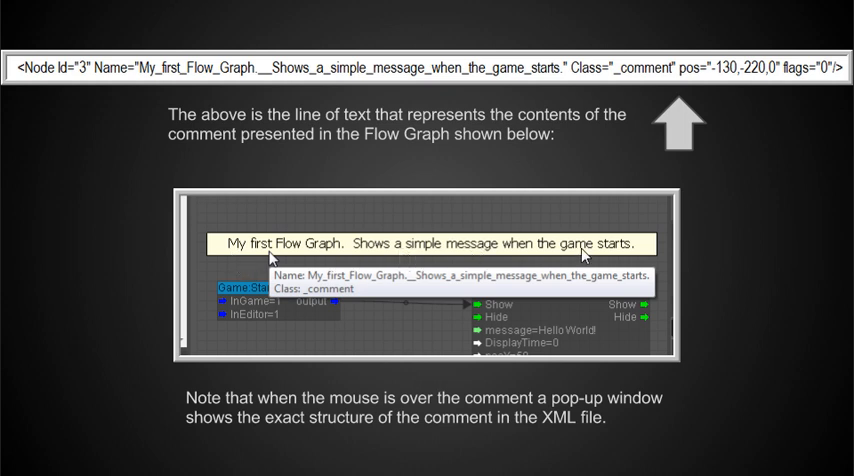
mouse_move(238, 272)
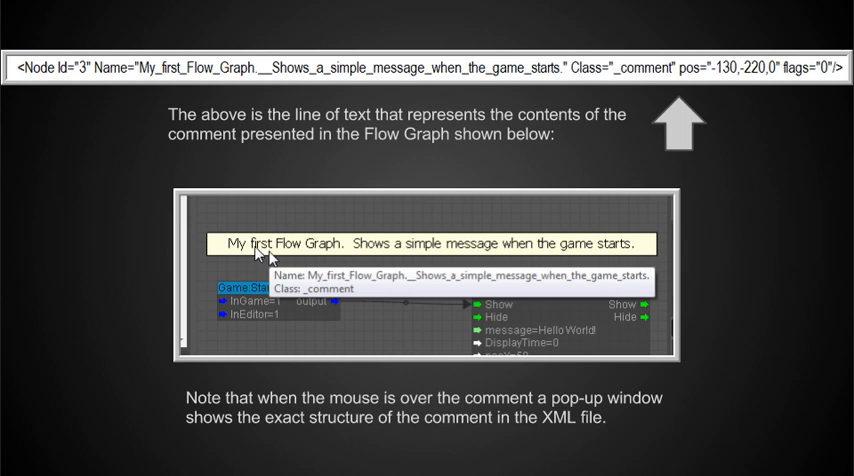
mouse_move(466, 288)
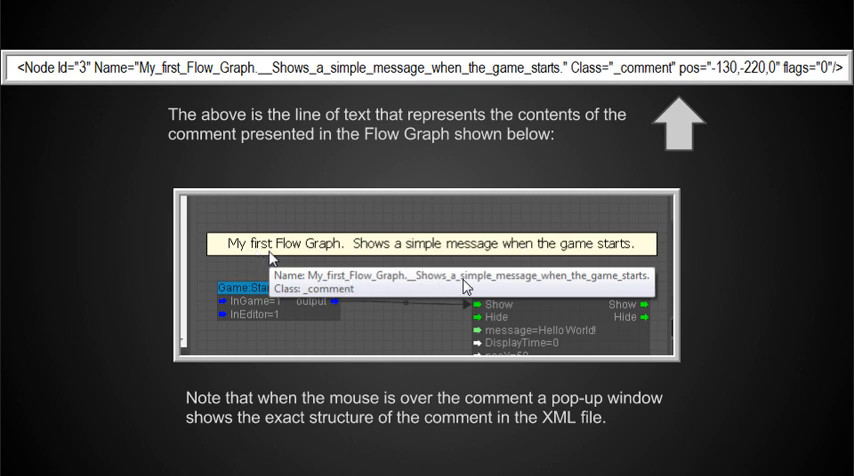
mouse_move(316, 290)
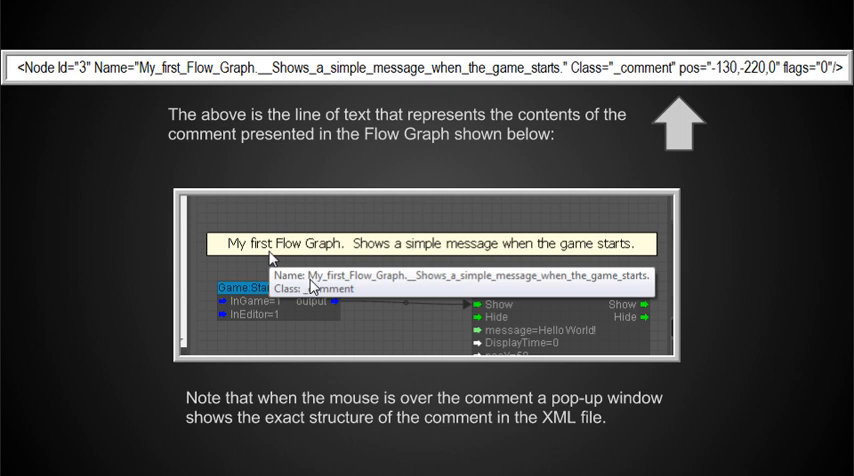
mouse_move(500, 286)
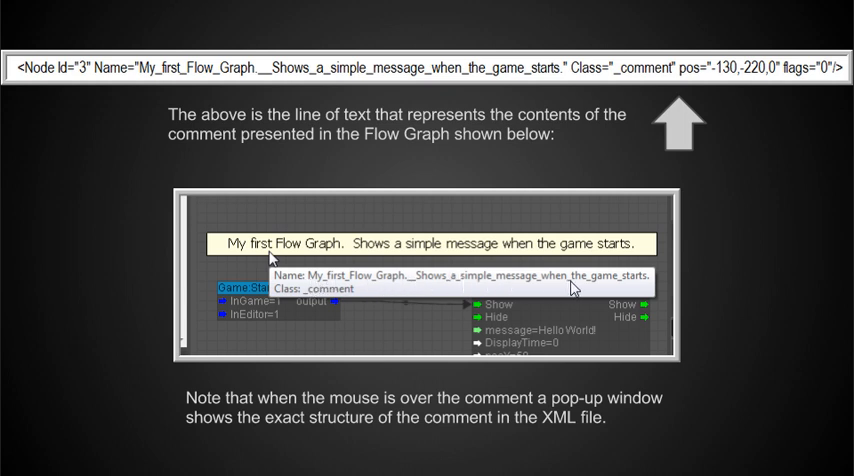
mouse_move(396, 412)
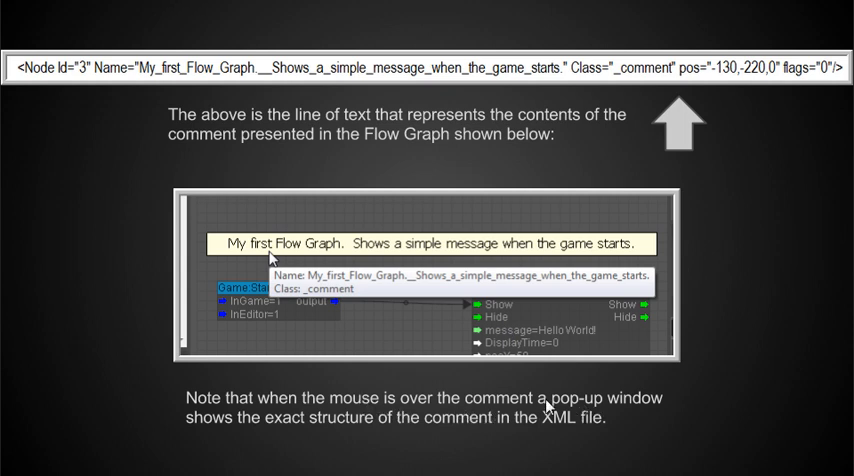
mouse_move(640, 408)
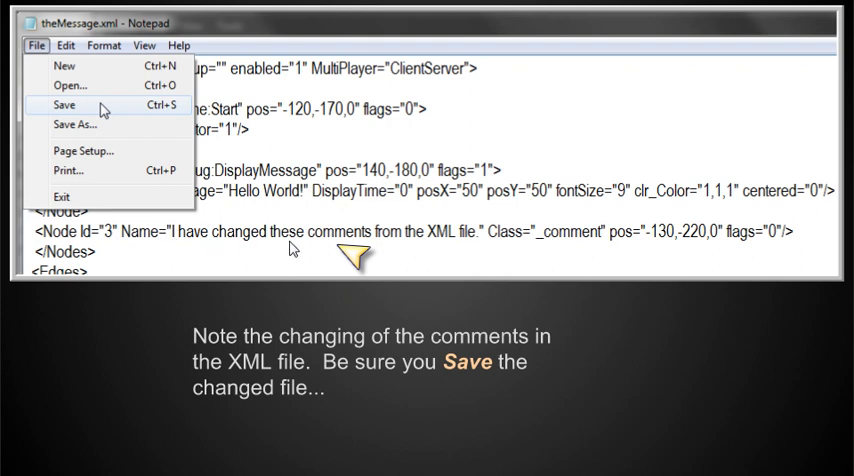
mouse_move(430, 244)
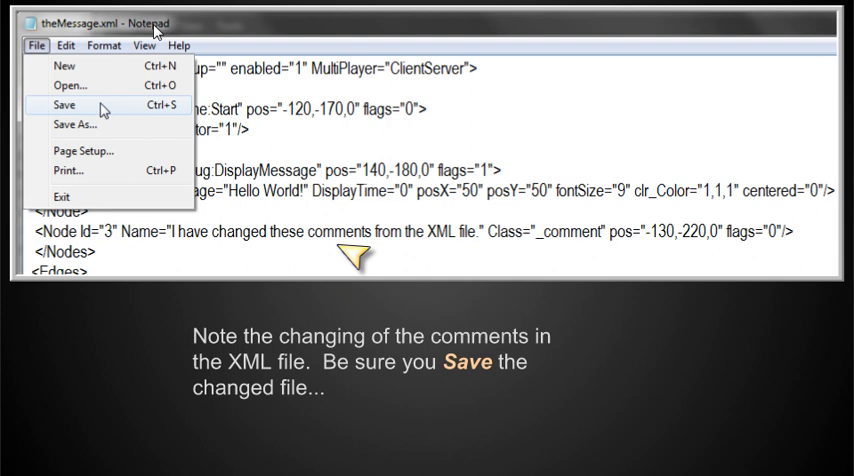
mouse_move(264, 100)
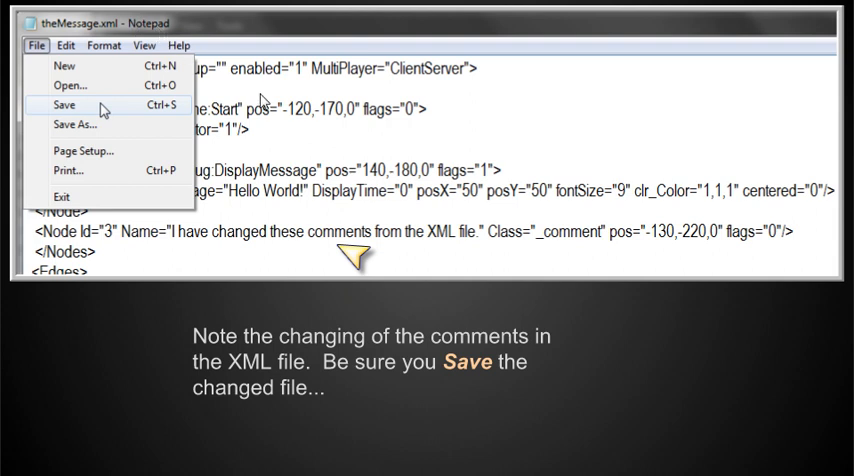
mouse_move(240, 242)
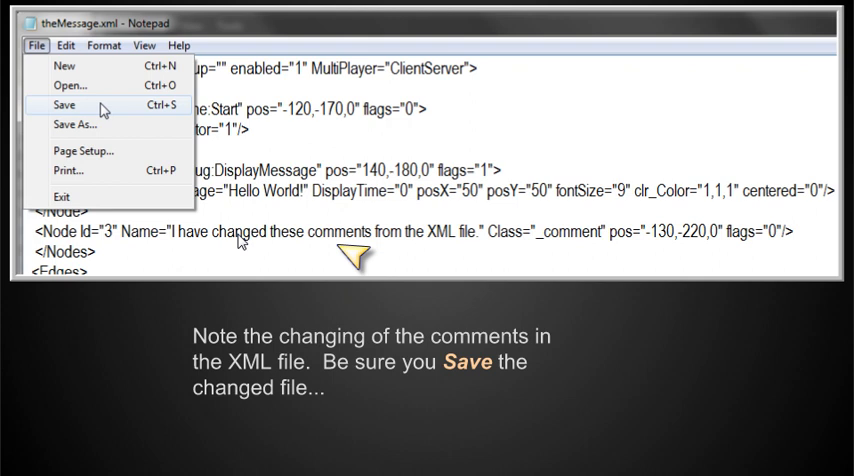
mouse_move(492, 252)
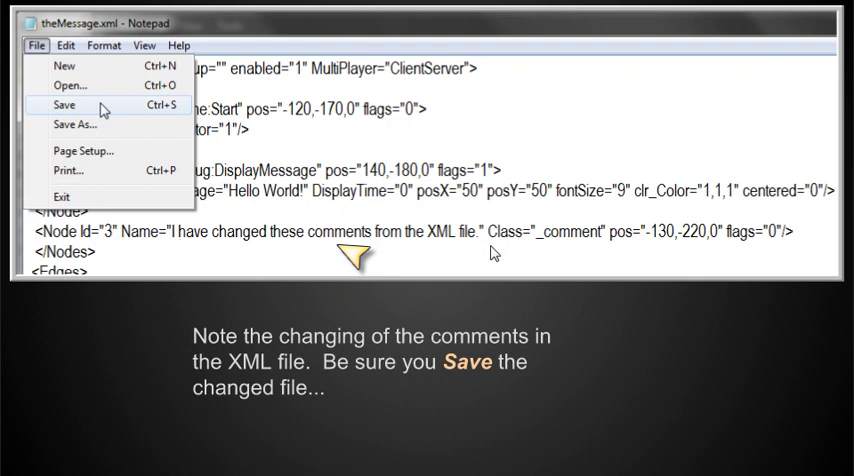
mouse_move(228, 252)
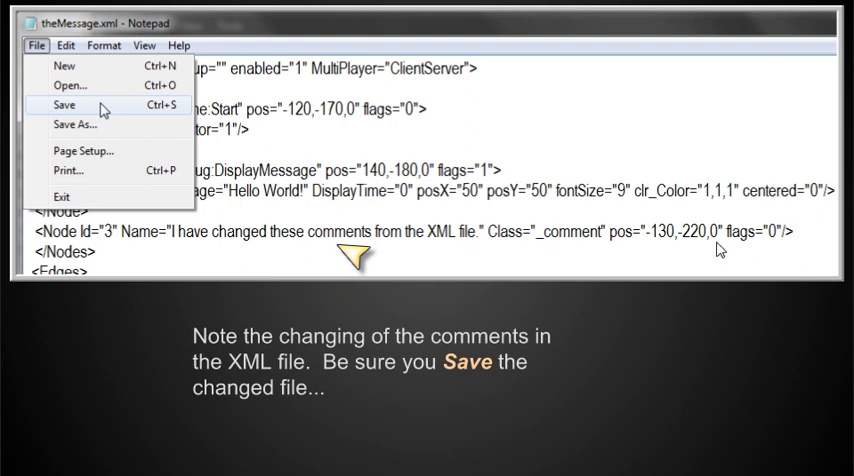
mouse_move(440, 268)
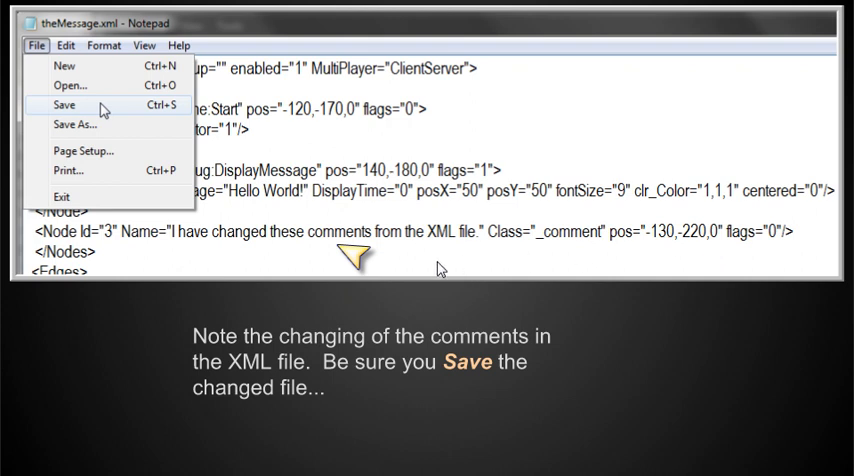
mouse_move(64, 124)
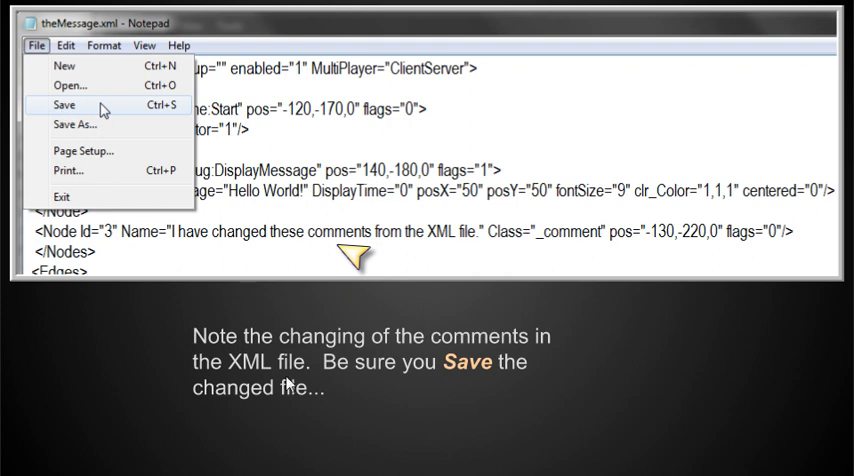
mouse_move(330, 398)
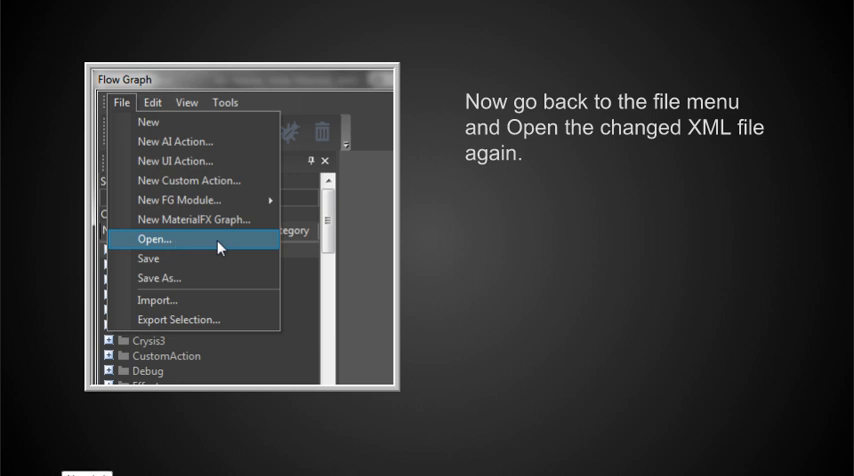
- Advance to the slide showing the Flow Graph File > Open entry with old and new files
click(156, 240)
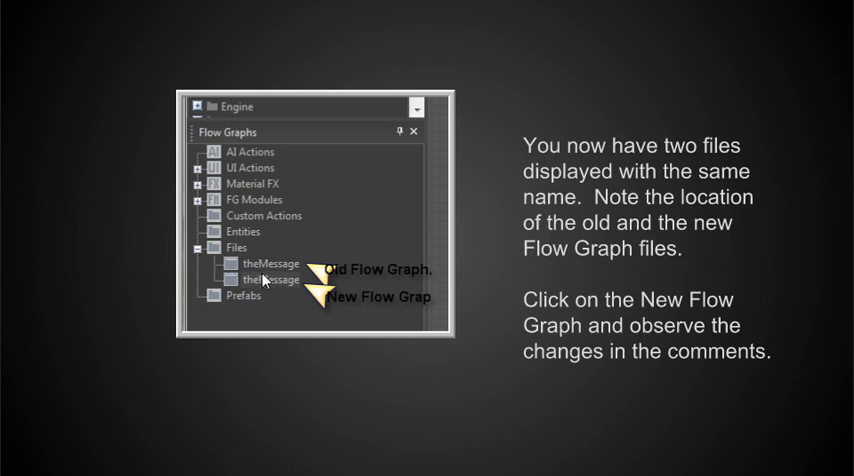
mouse_move(256, 270)
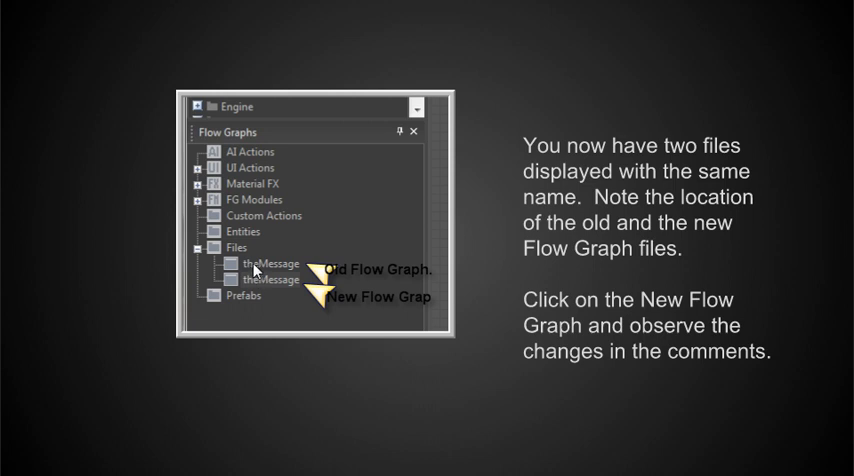
mouse_move(286, 278)
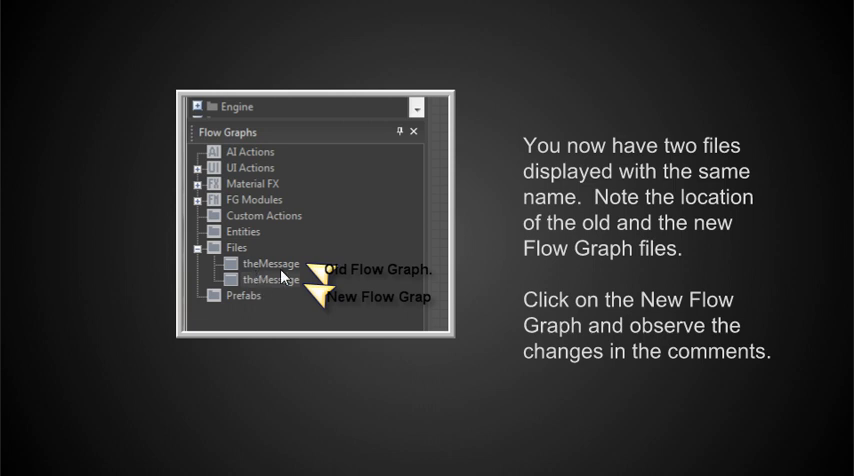
mouse_move(282, 290)
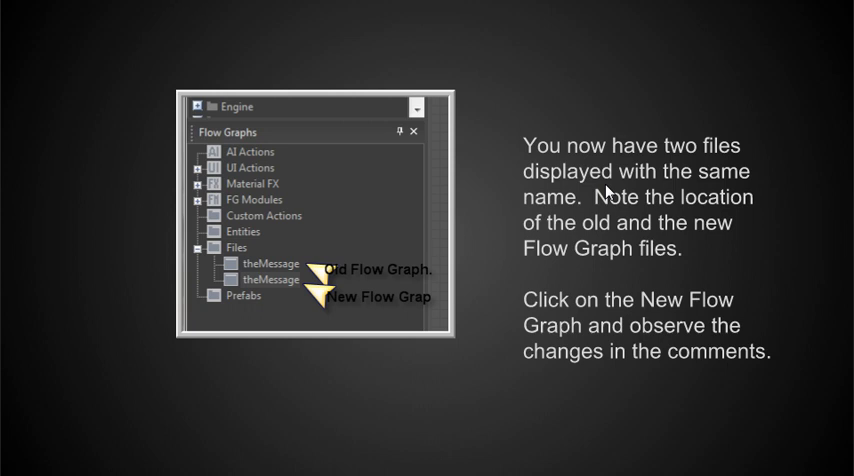
mouse_move(260, 284)
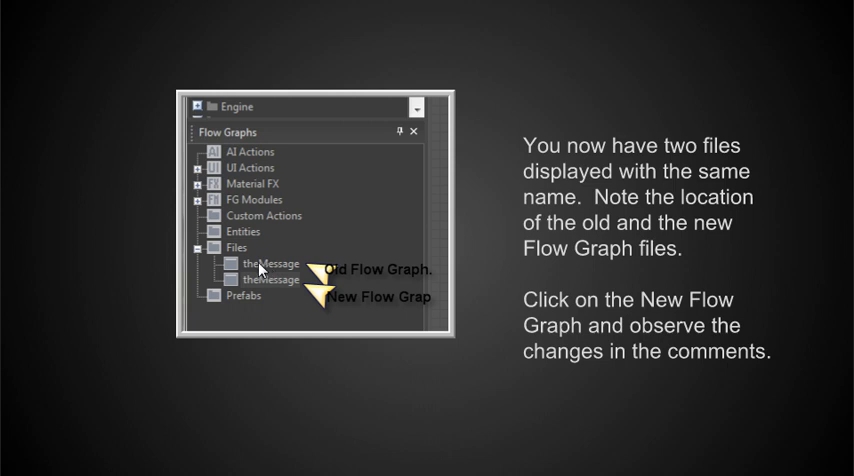
mouse_move(422, 280)
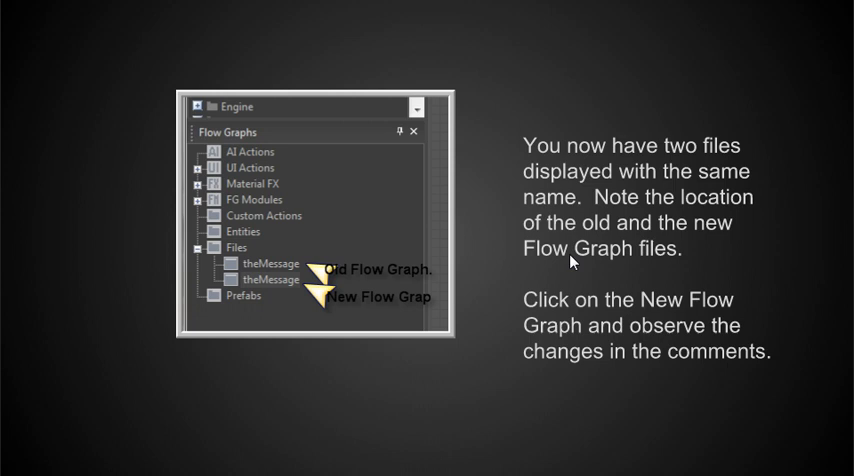
mouse_move(588, 312)
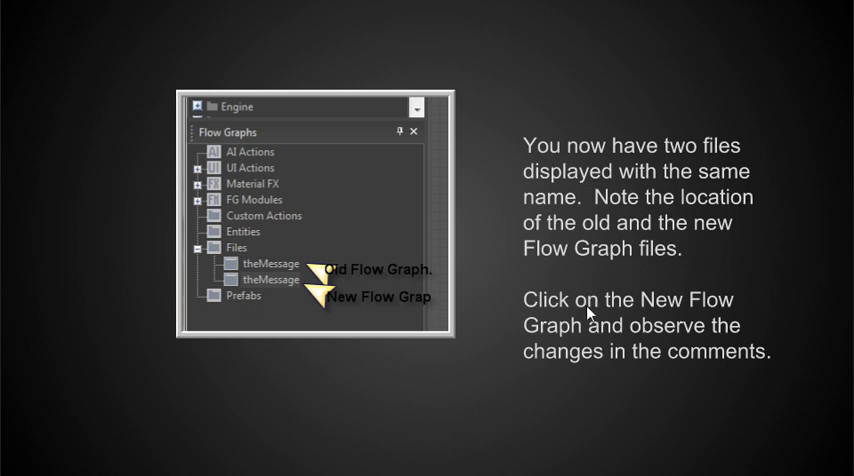
mouse_move(200, 336)
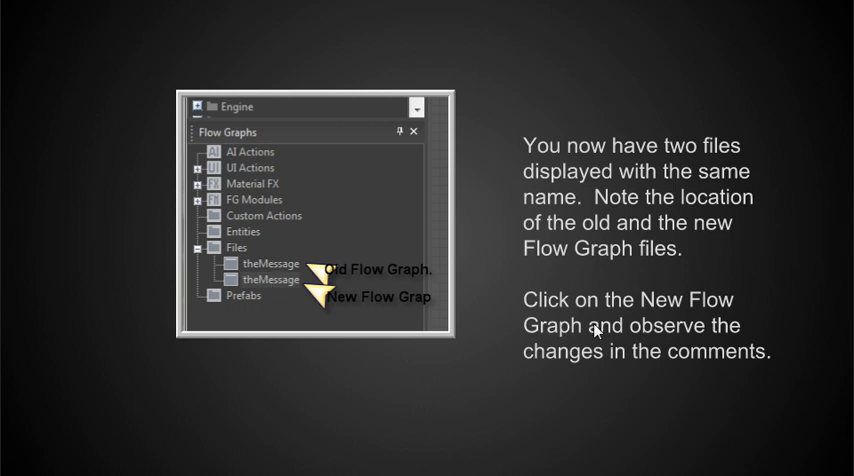
mouse_move(596, 330)
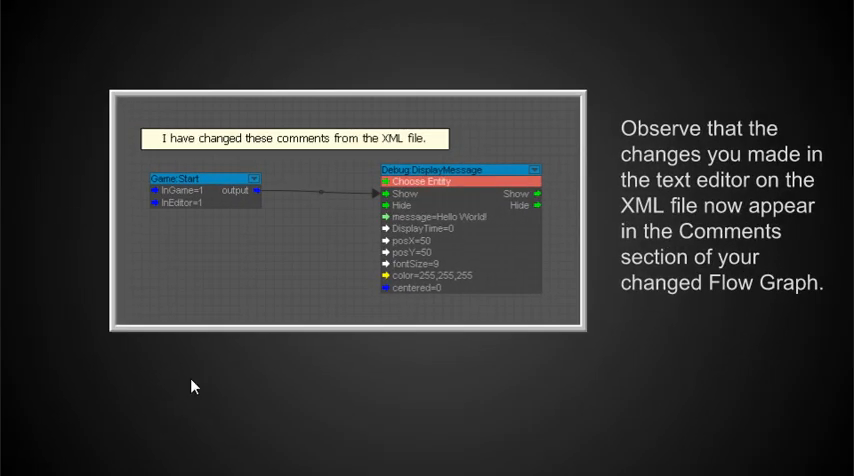
mouse_move(168, 152)
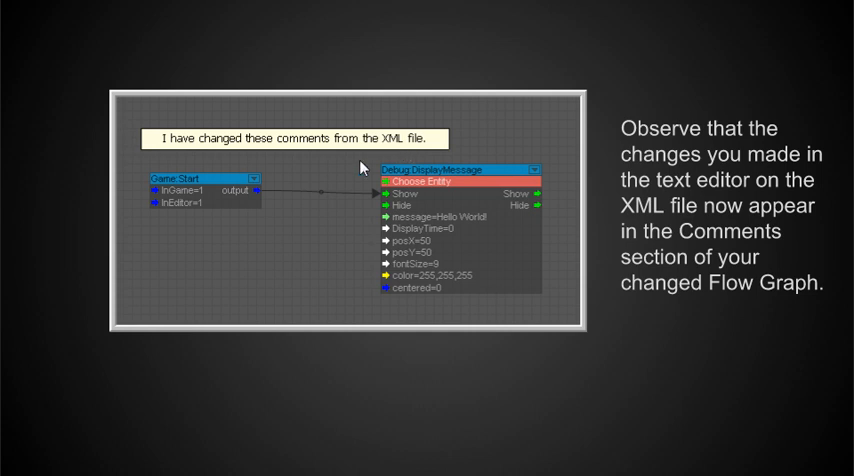
mouse_move(516, 224)
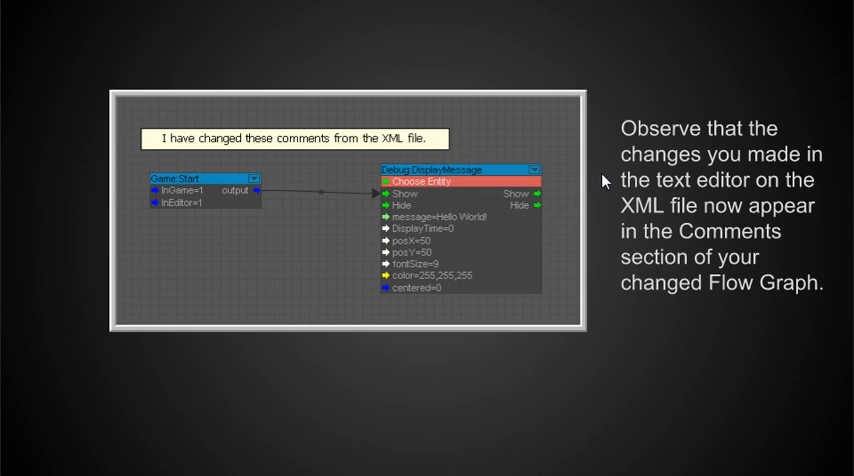
mouse_move(604, 184)
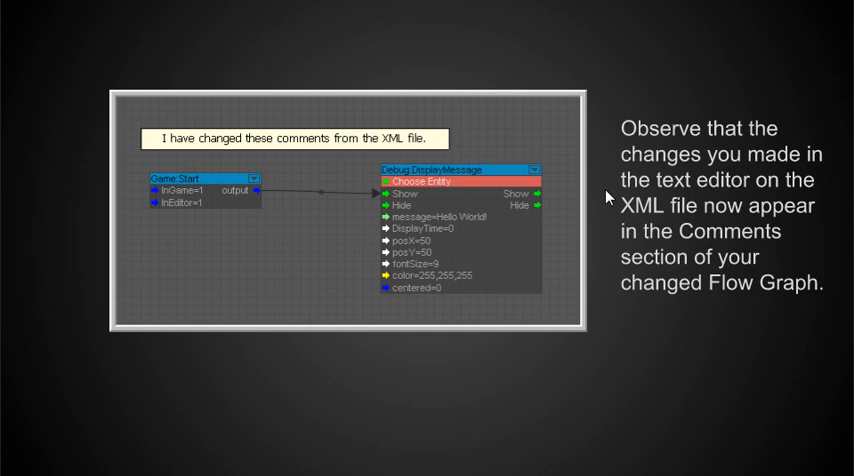
mouse_move(292, 400)
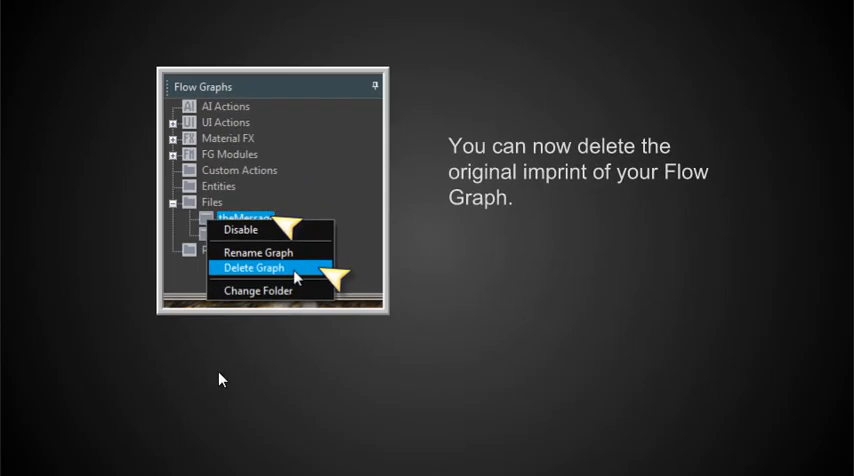
mouse_move(598, 186)
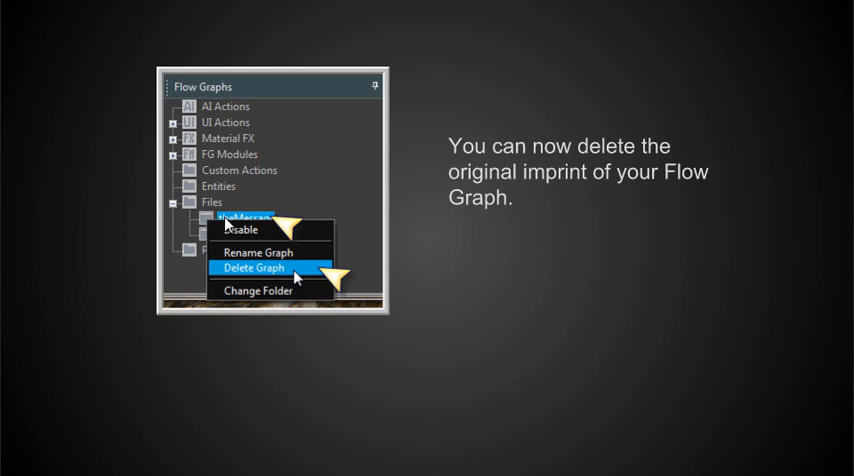
mouse_move(228, 224)
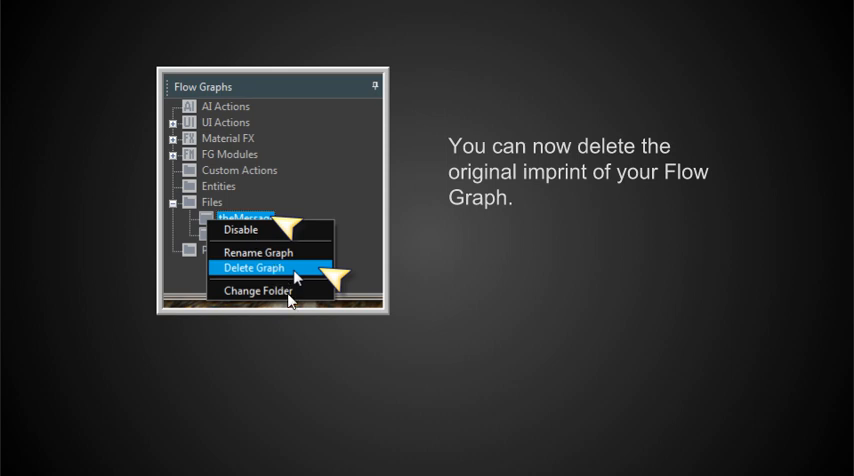
mouse_move(292, 290)
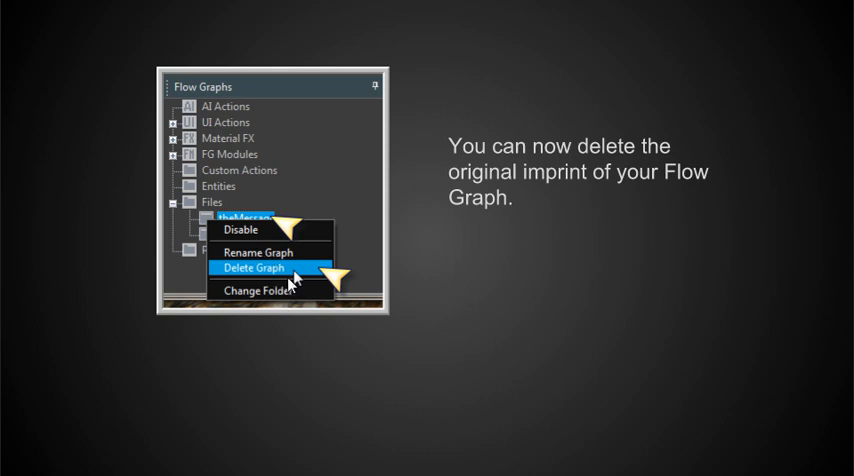
mouse_move(178, 360)
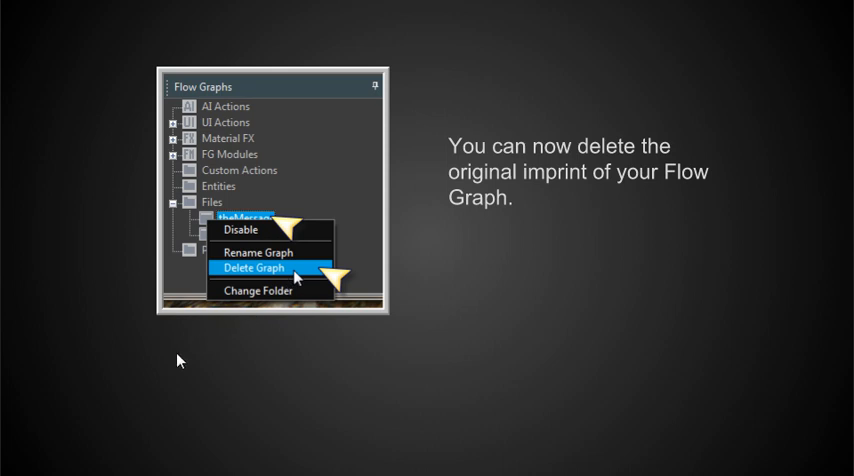